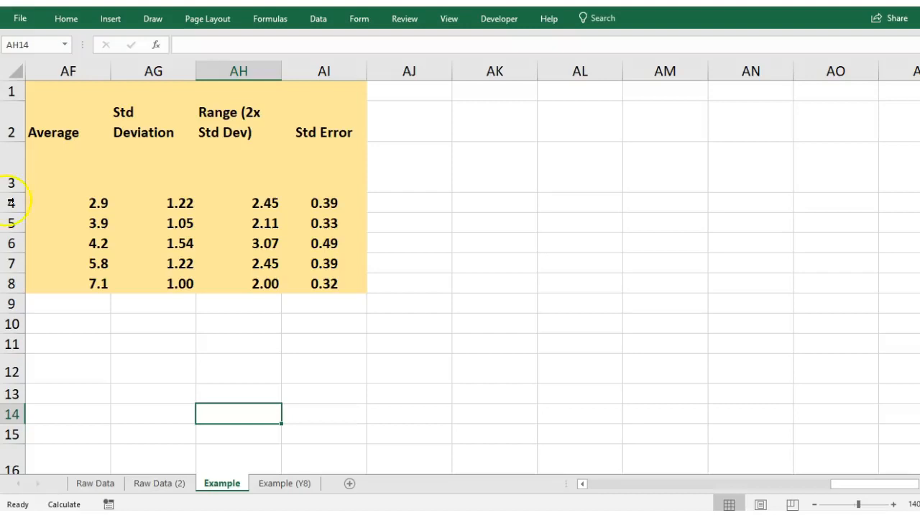
{"action": "mouse_move", "coordinate": [47, 128]}
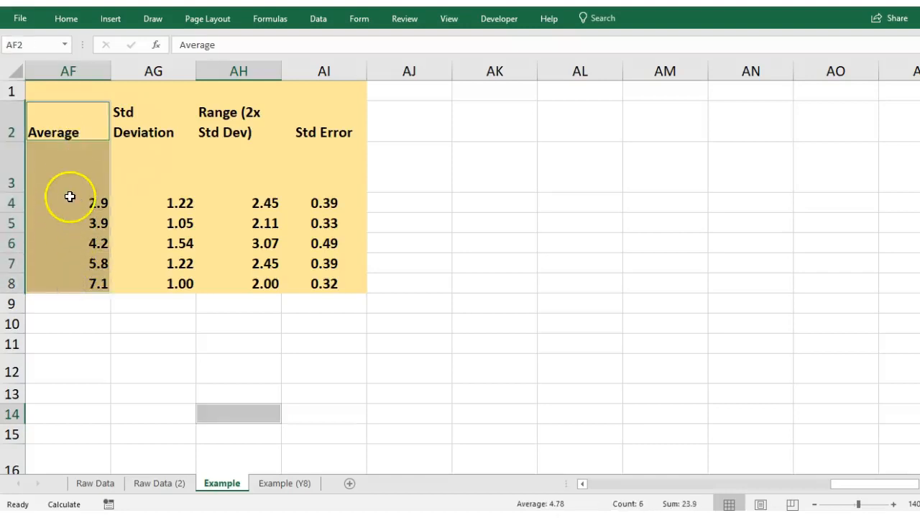
Check the average formulas, then select Averages 2.9–7.1 and Cost values 4–10 together.
{"action": "left_click", "coordinate": [68, 202]}
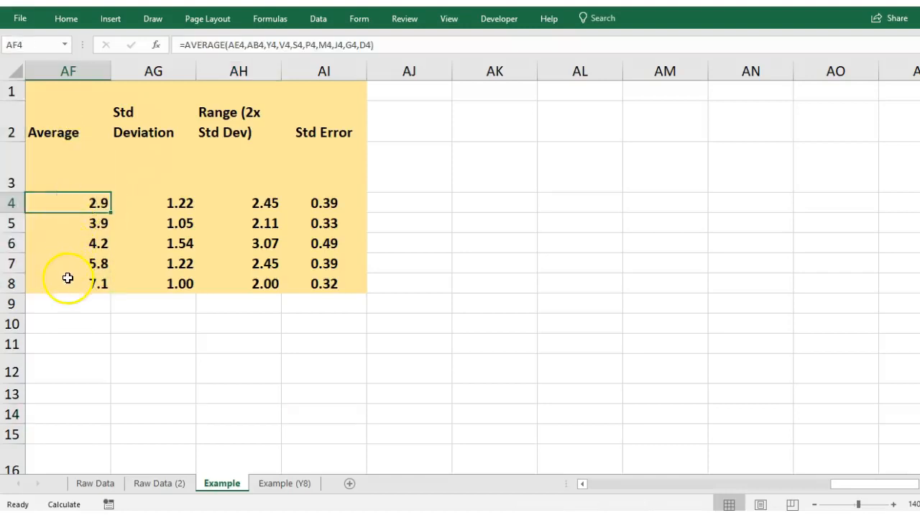
{"action": "left_click", "coordinate": [68, 282]}
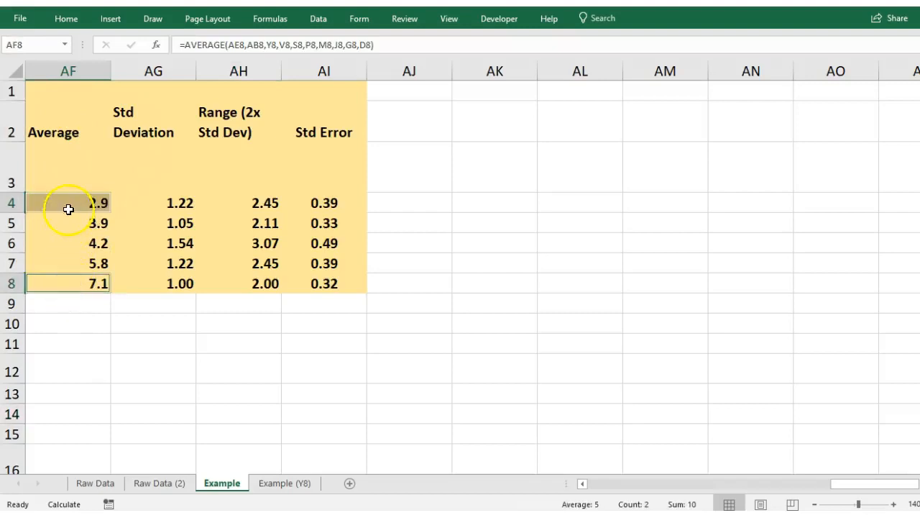
{"action": "left_click", "coordinate": [68, 202]}
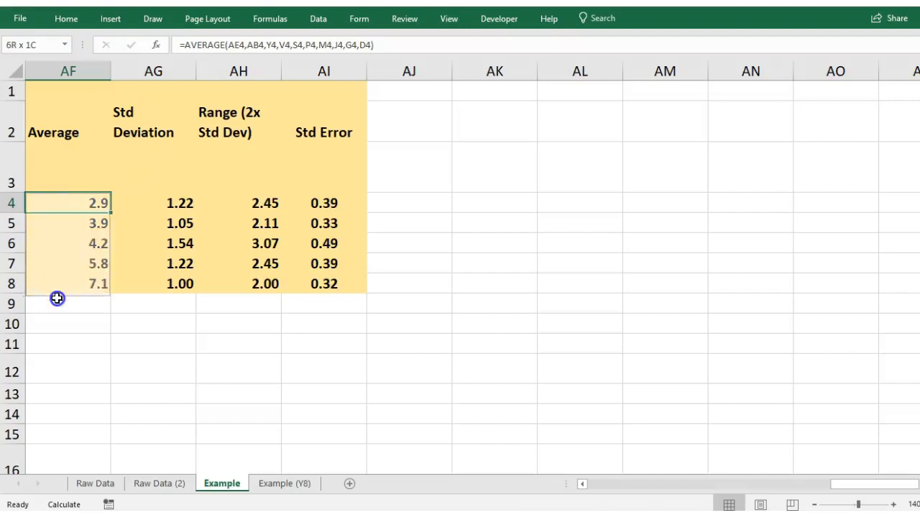
{"action": "left_click", "coordinate": [67, 202]}
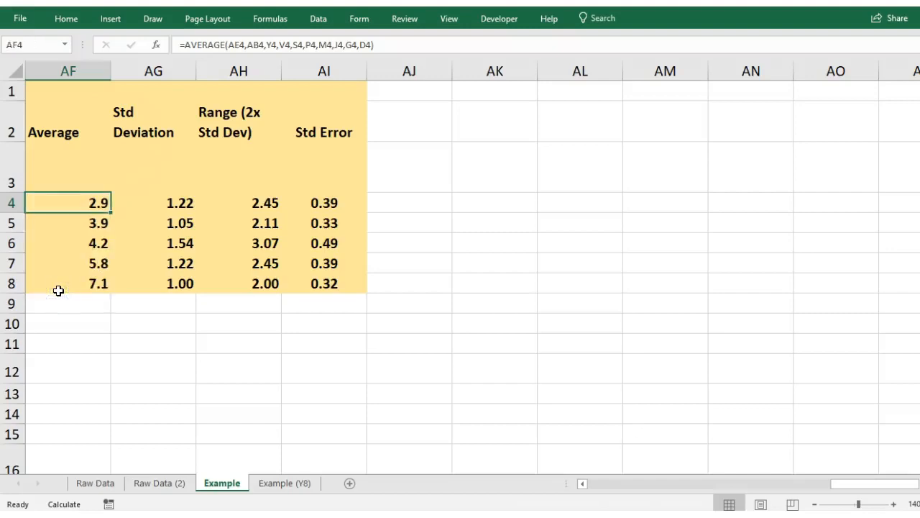
{"action": "mouse_move", "coordinate": [63, 288]}
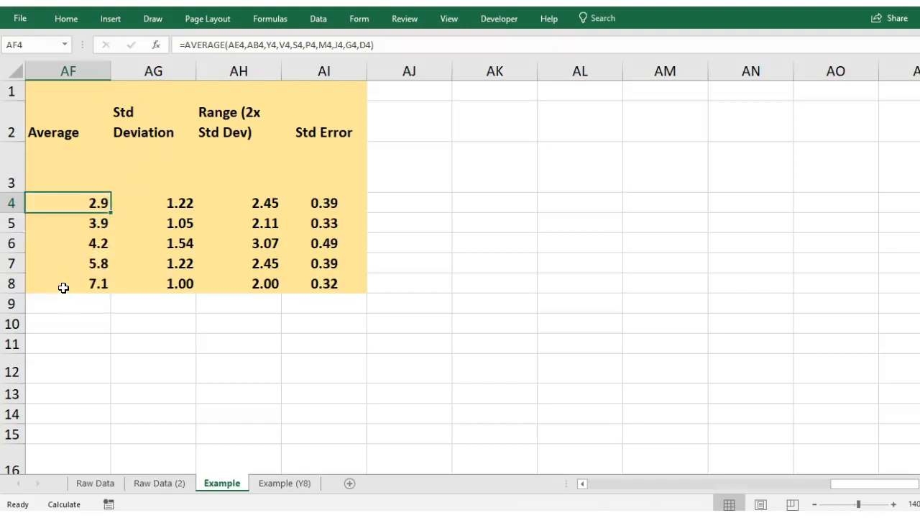
{"action": "left_click_drag", "start_coordinate": [67, 202], "coordinate": [67, 284]}
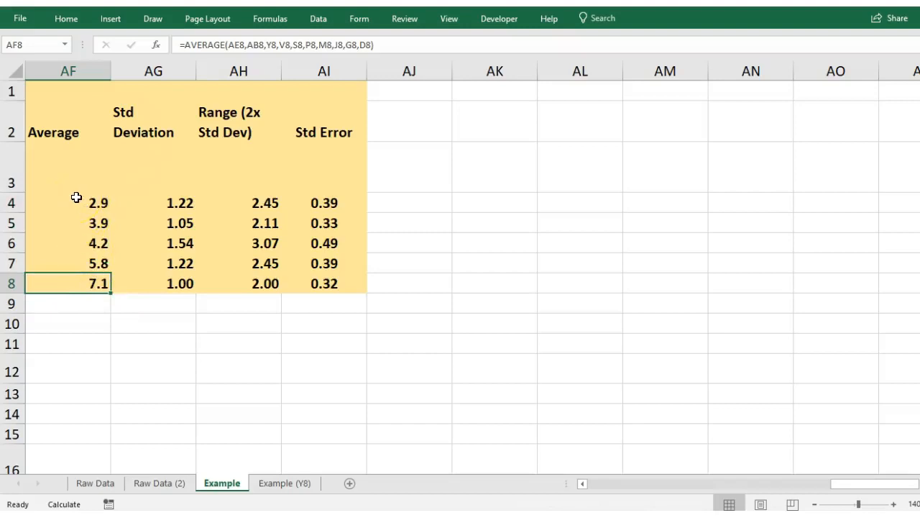
{"action": "left_click_drag", "start_coordinate": [68, 203], "coordinate": [68, 282]}
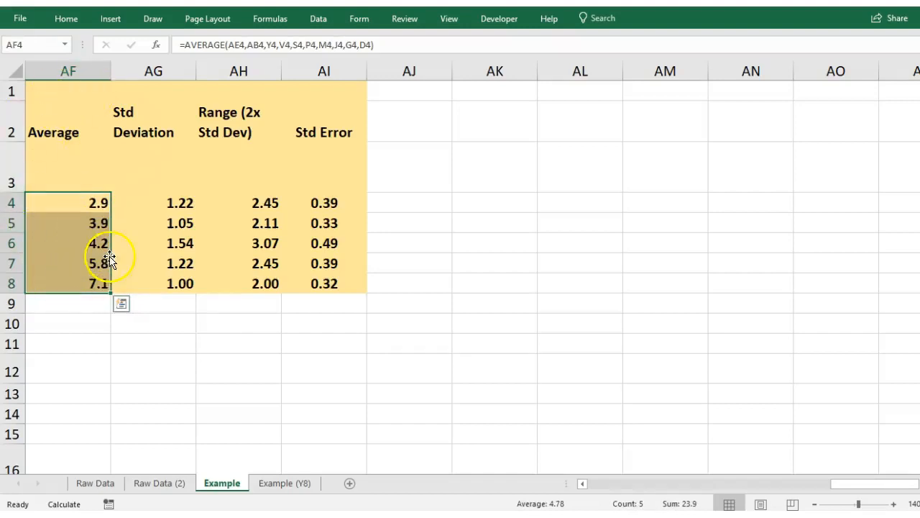
{"action": "mouse_move", "coordinate": [838, 485]}
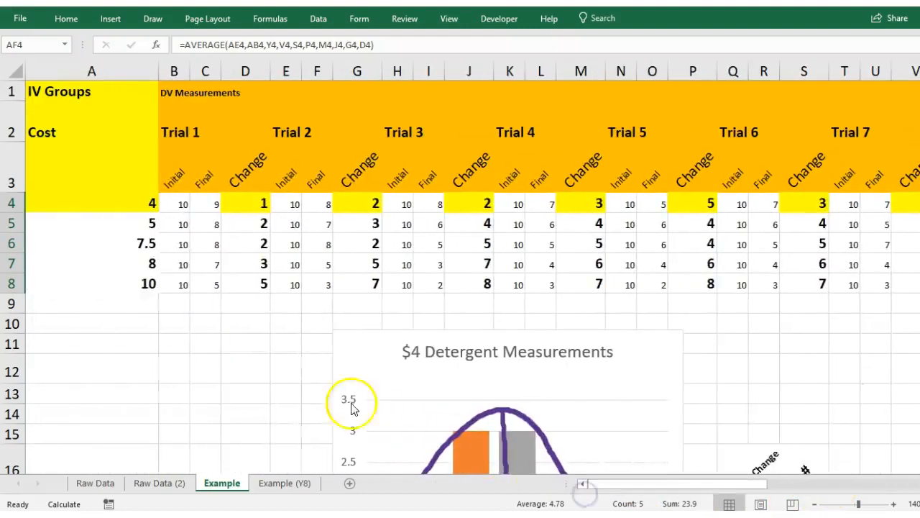
{"action": "mouse_move", "coordinate": [114, 215]}
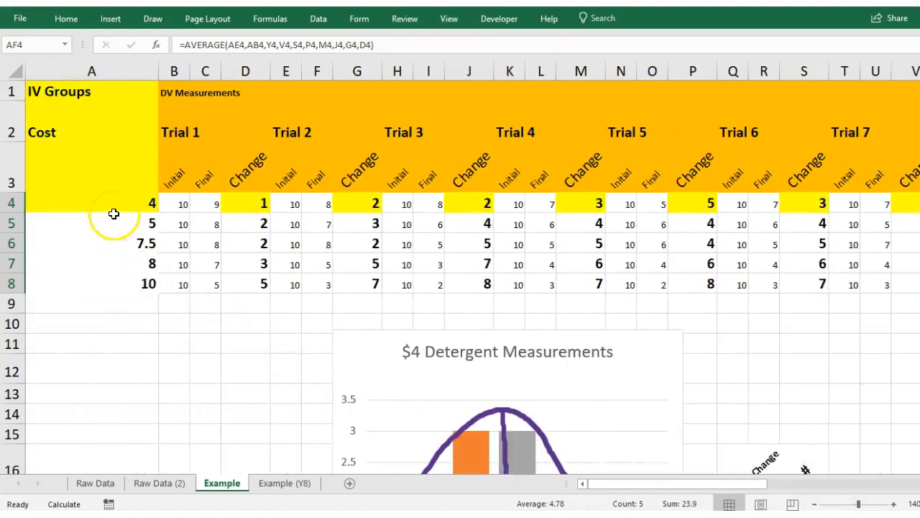
{"action": "mouse_move", "coordinate": [114, 196]}
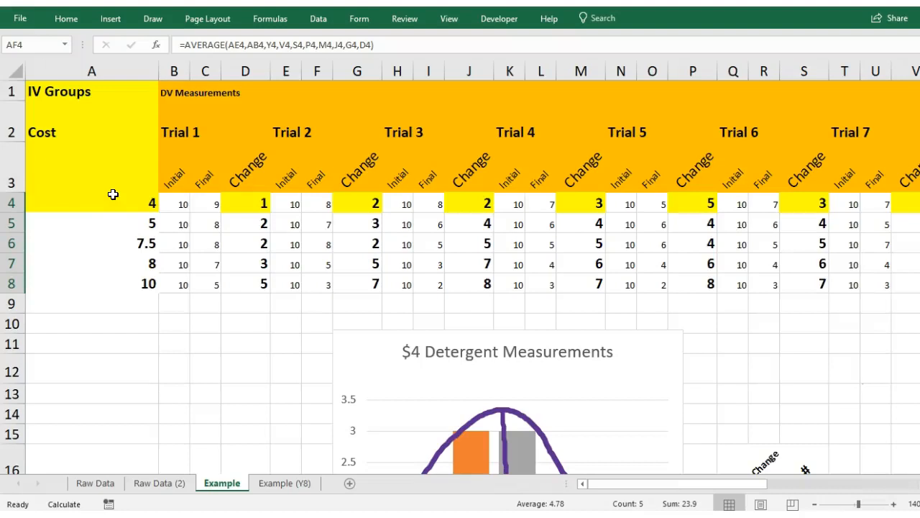
{"action": "mouse_move", "coordinate": [115, 197]}
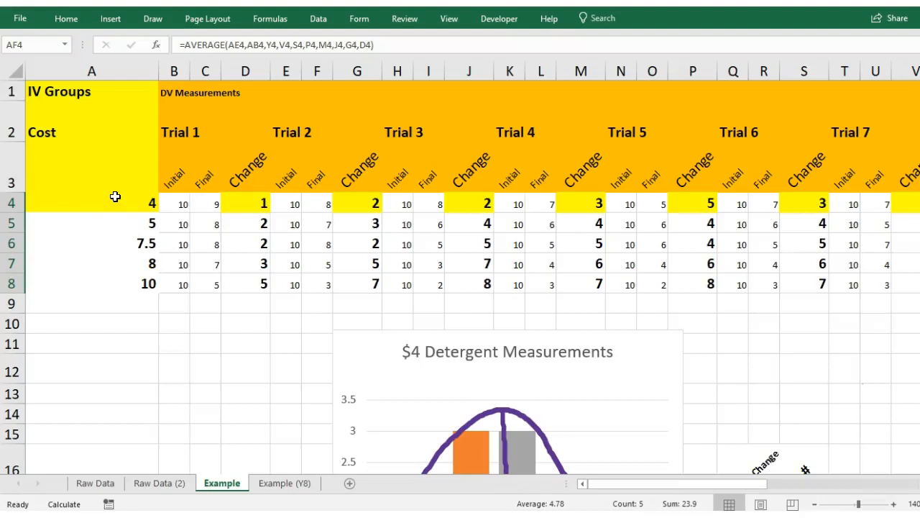
{"action": "left_click_drag", "start_coordinate": [91, 203], "coordinate": [120, 281]}
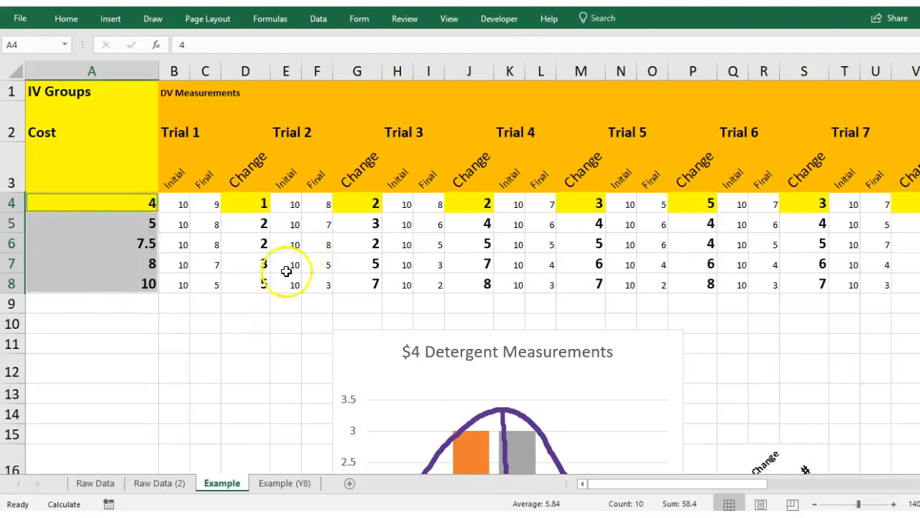
{"action": "mouse_move", "coordinate": [117, 257]}
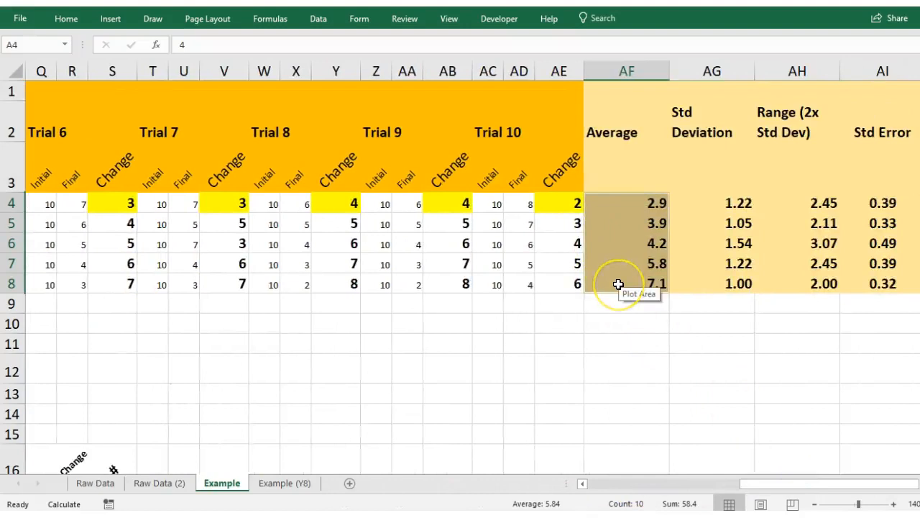
{"action": "mouse_move", "coordinate": [251, 153]}
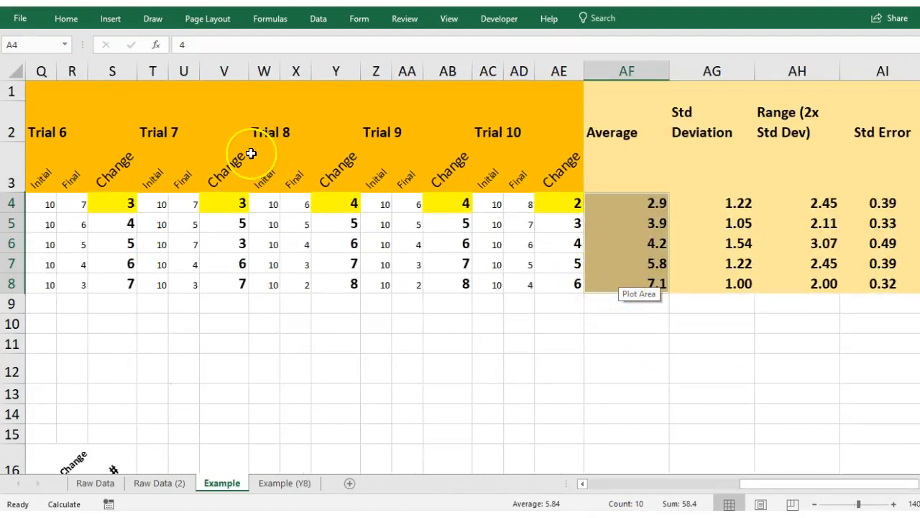
{"action": "mouse_move", "coordinate": [568, 363]}
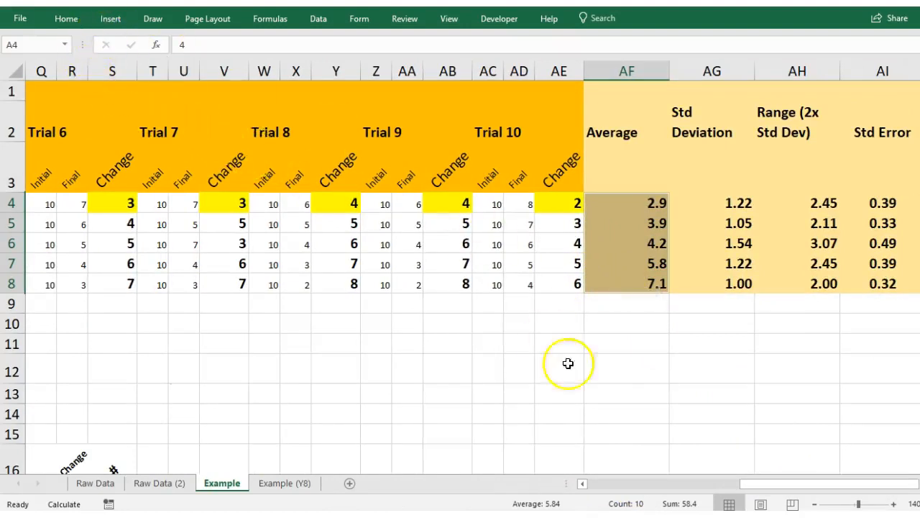
{"action": "mouse_move", "coordinate": [761, 484]}
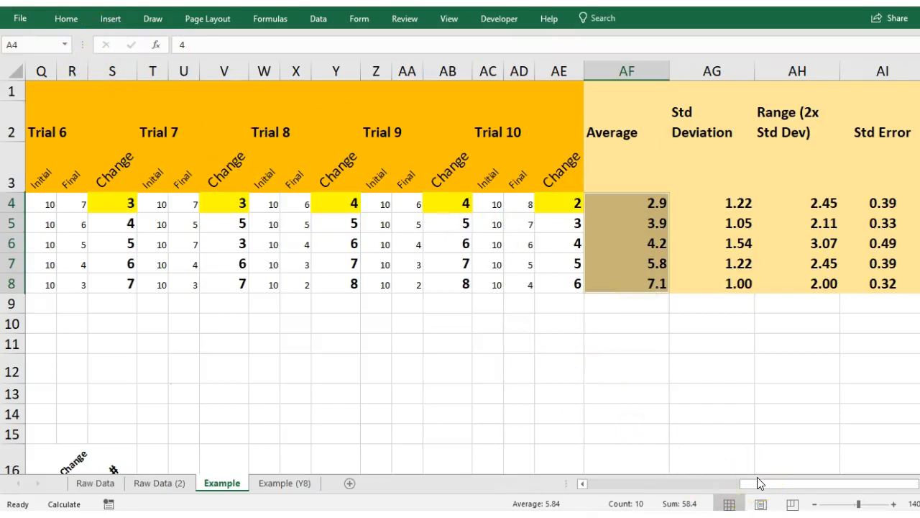
Scroll to the statistics columns and bring up the Insert ribbon's chart options.
{"action": "scroll", "scroll_direction": "right", "scroll_amount": 3}
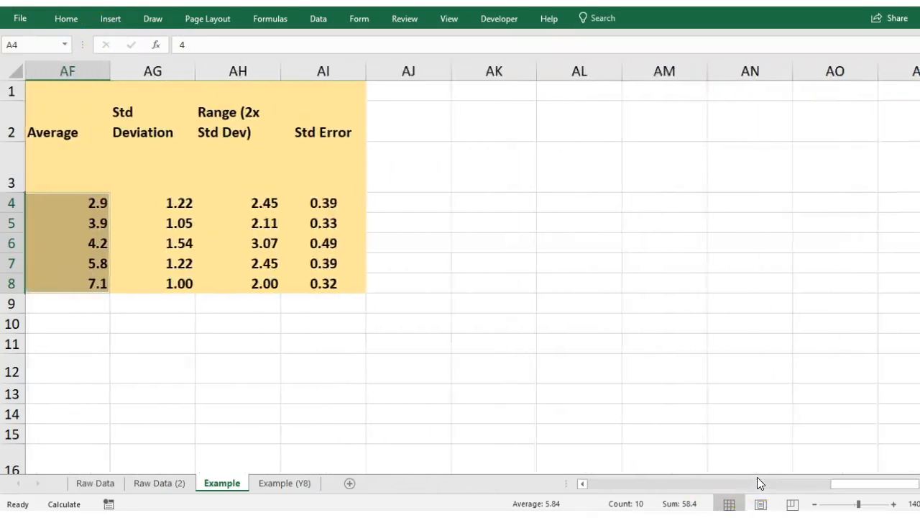
{"action": "scroll", "scroll_direction": "right", "scroll_amount": 3}
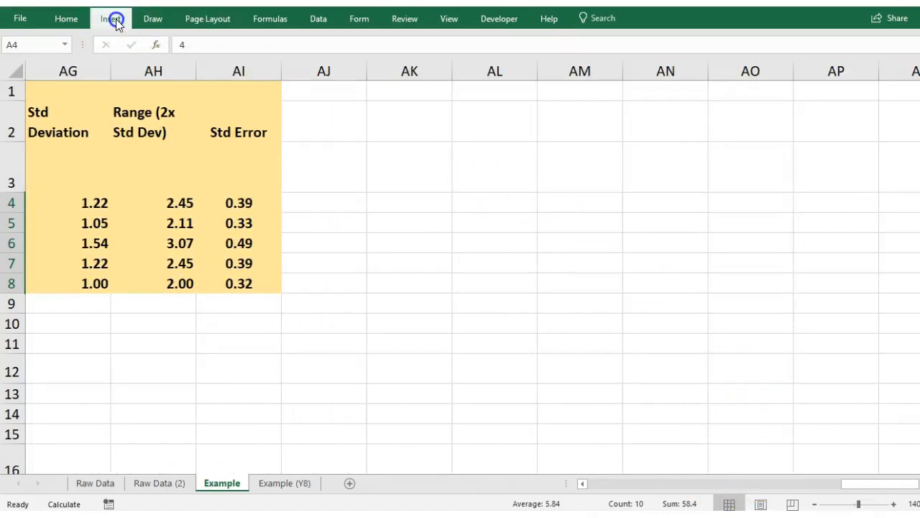
{"action": "left_click", "coordinate": [110, 18]}
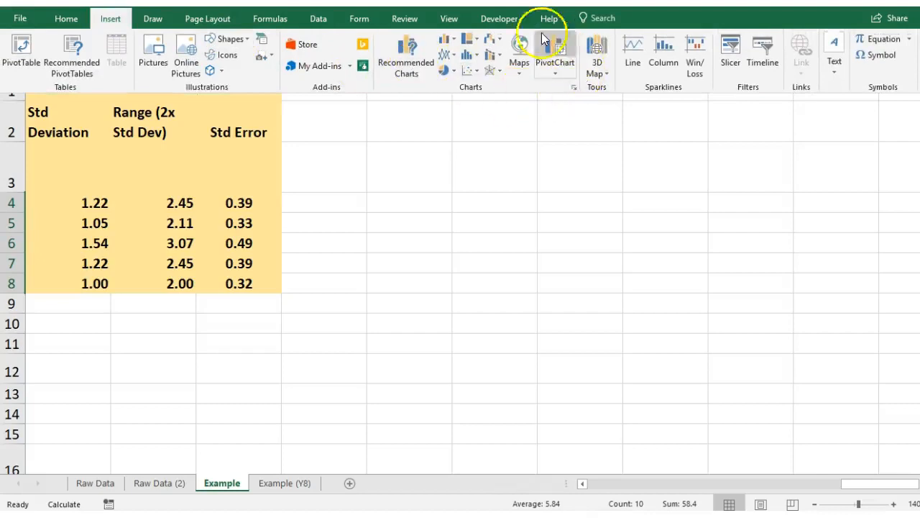
{"action": "mouse_move", "coordinate": [406, 54]}
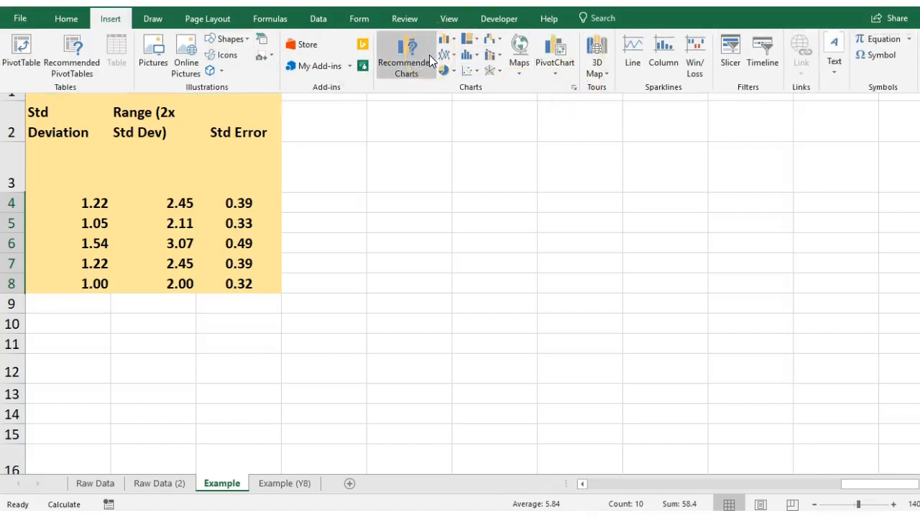
Preview the data in Recommended Charts, trying clustered column and then Scatter.
{"action": "left_click", "coordinate": [406, 54]}
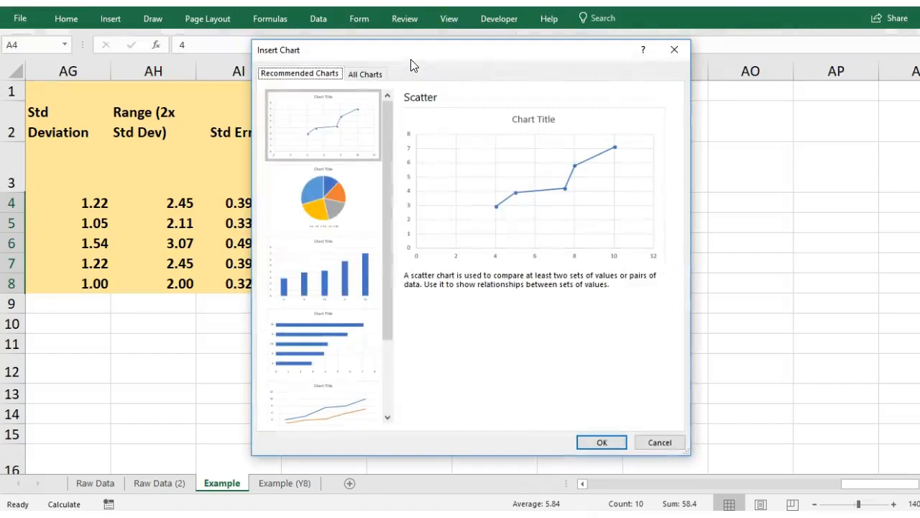
{"action": "left_click", "coordinate": [324, 270]}
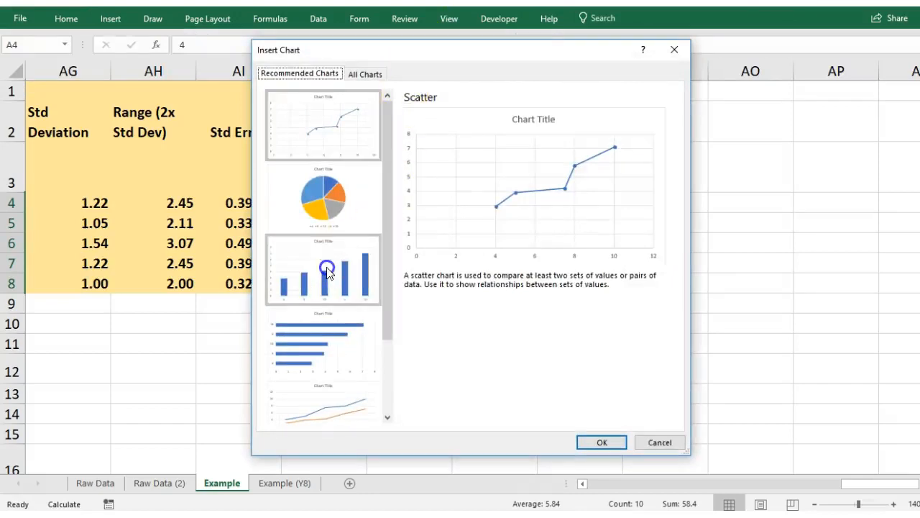
{"action": "left_click", "coordinate": [322, 270]}
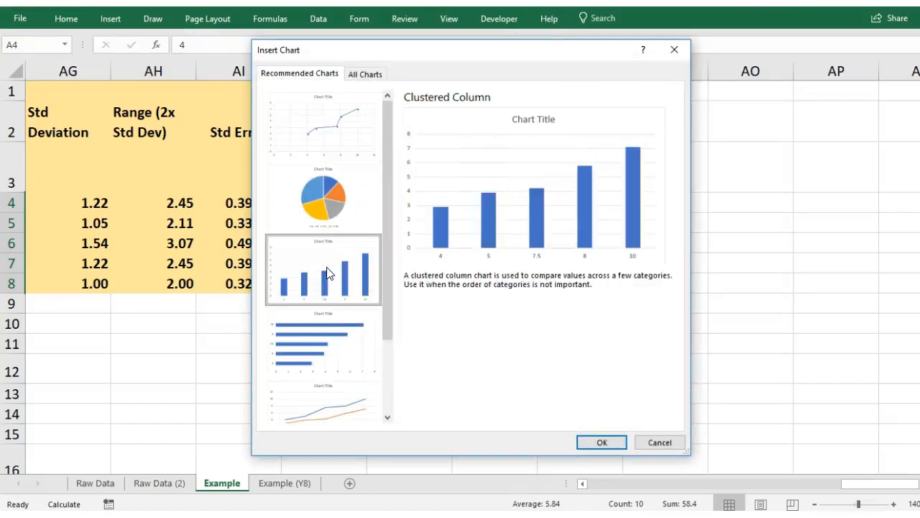
{"action": "mouse_move", "coordinate": [442, 248]}
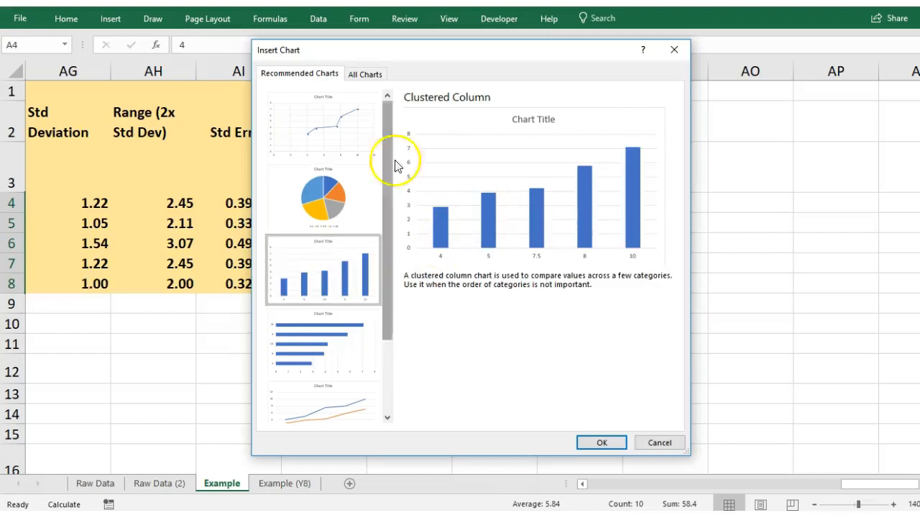
{"action": "left_click", "coordinate": [322, 124]}
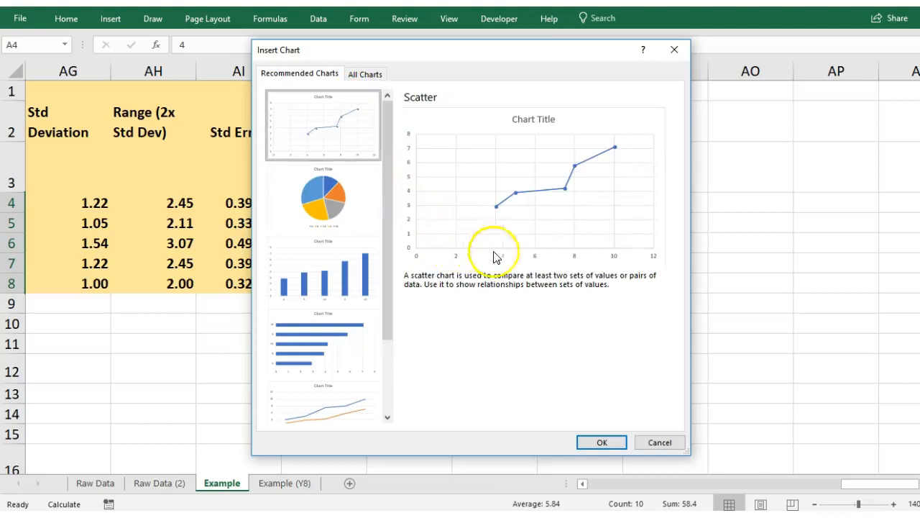
{"action": "mouse_move", "coordinate": [414, 257]}
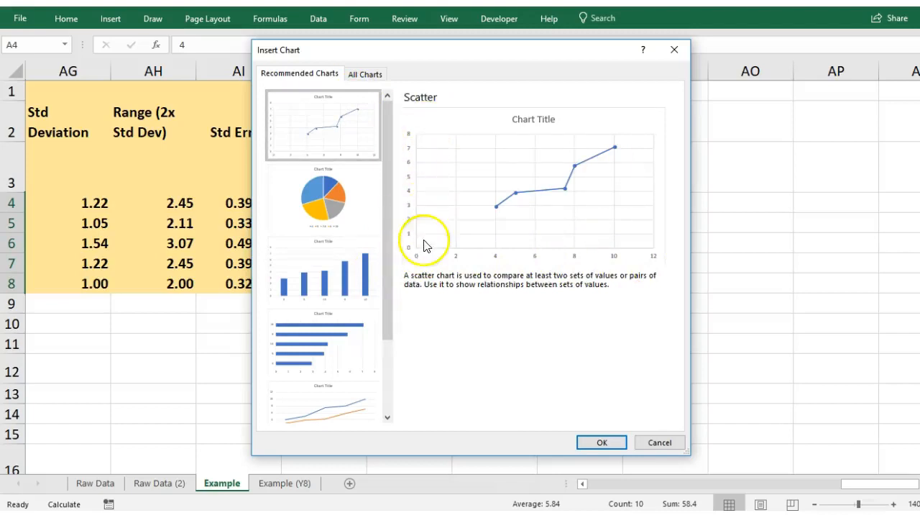
{"action": "mouse_move", "coordinate": [521, 198]}
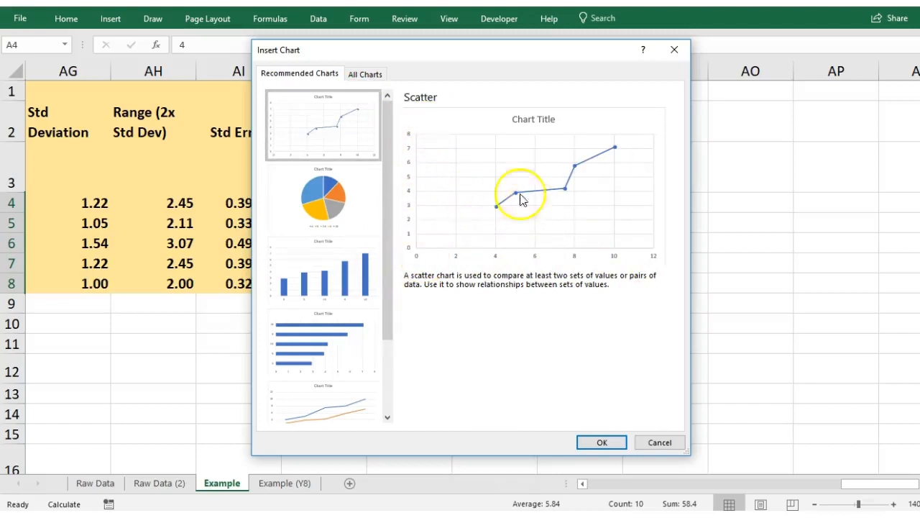
{"action": "mouse_move", "coordinate": [322, 262]}
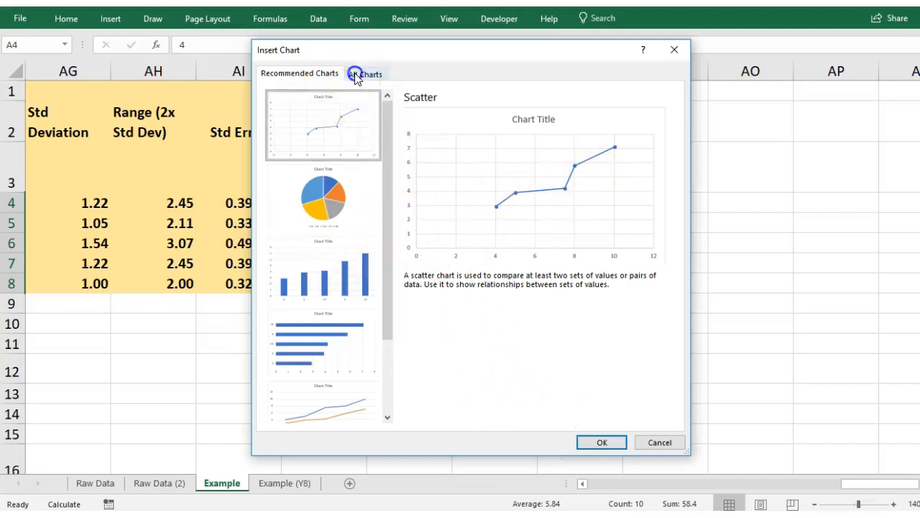
Insert a markers-only X Y (Scatter) chart from the All Charts list.
{"action": "left_click", "coordinate": [365, 73]}
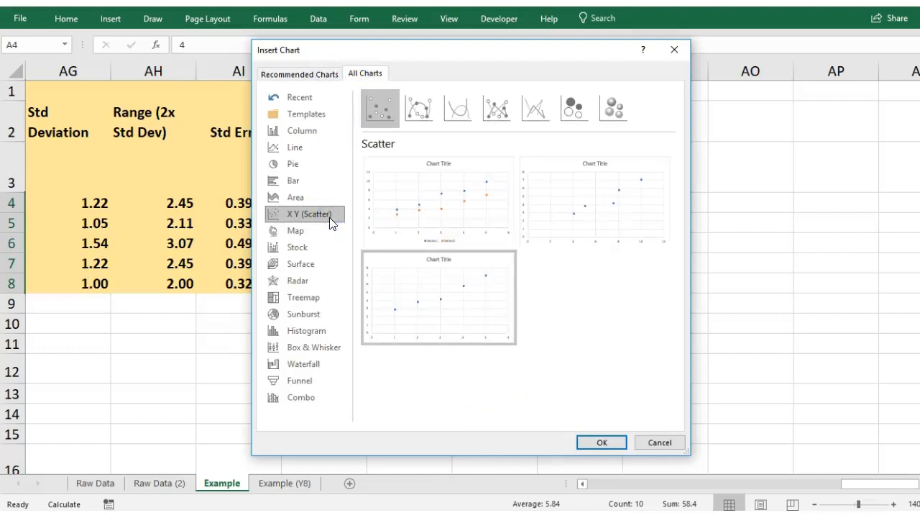
{"action": "left_click", "coordinate": [437, 298]}
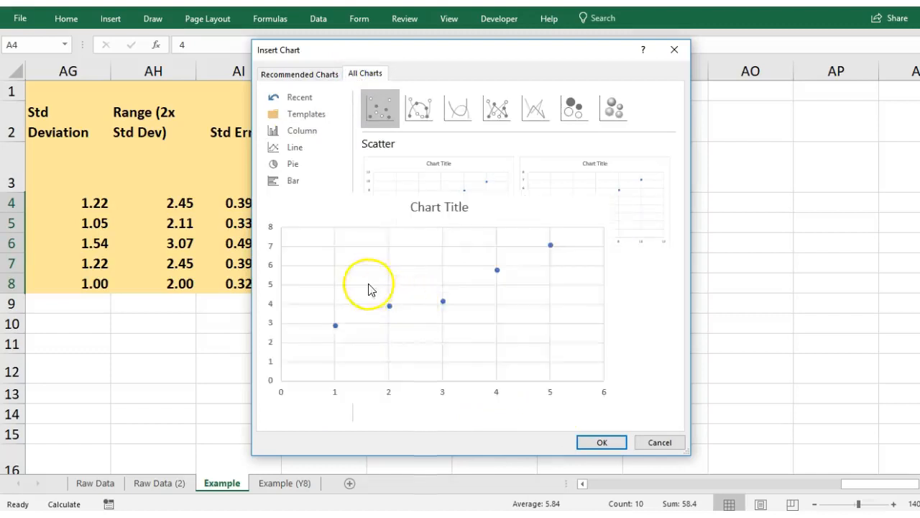
{"action": "mouse_move", "coordinate": [380, 285]}
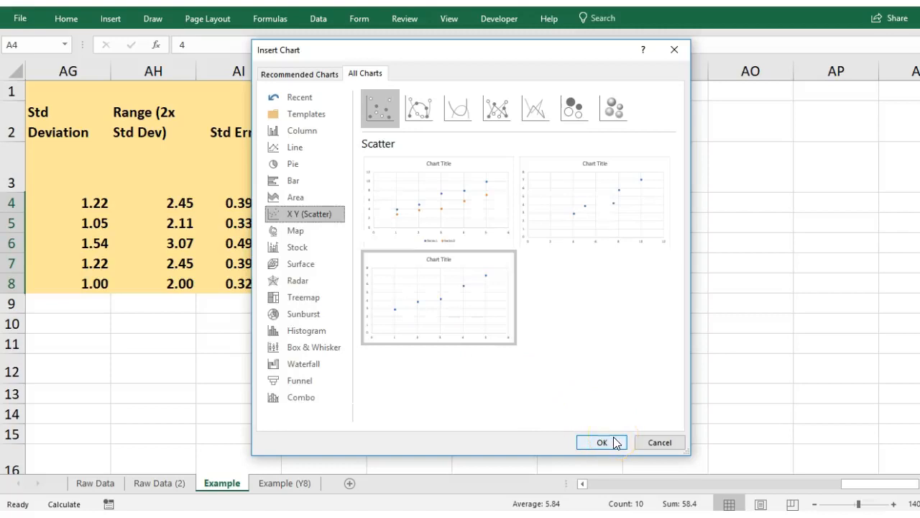
{"action": "left_click", "coordinate": [601, 443]}
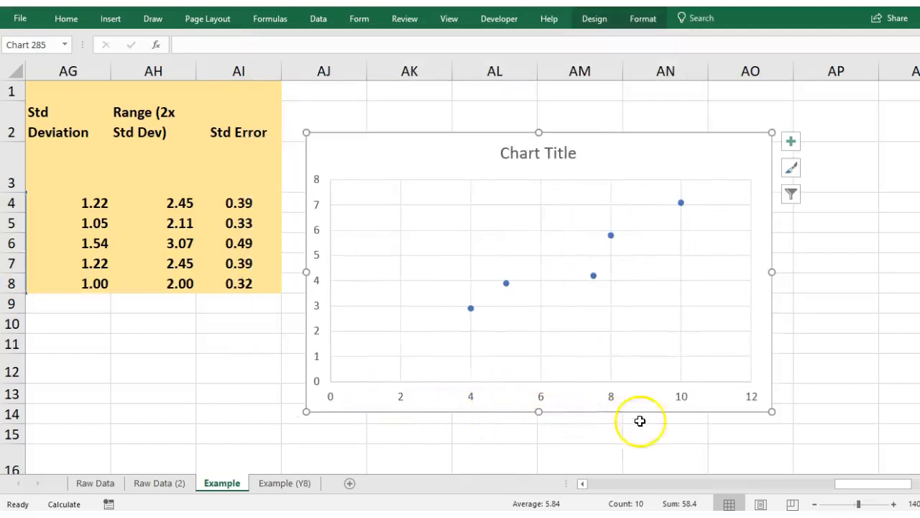
{"action": "mouse_move", "coordinate": [430, 386]}
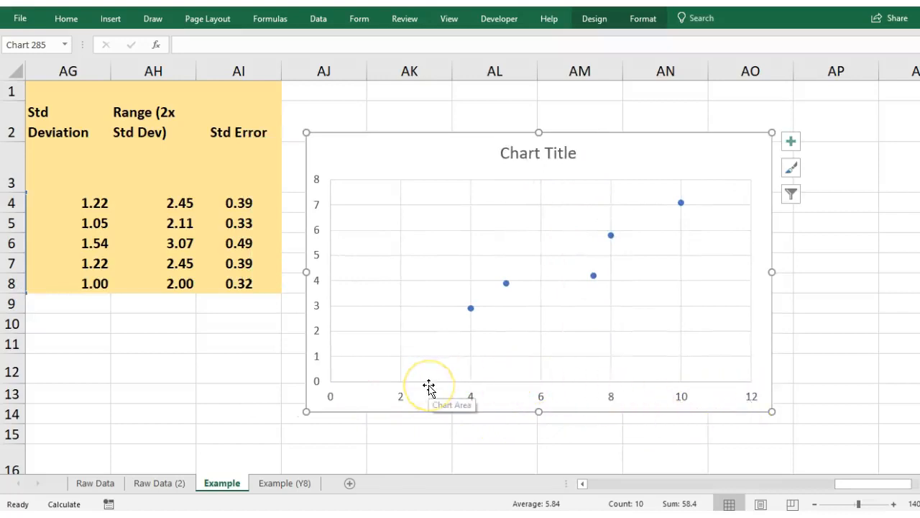
{"action": "mouse_move", "coordinate": [429, 387]}
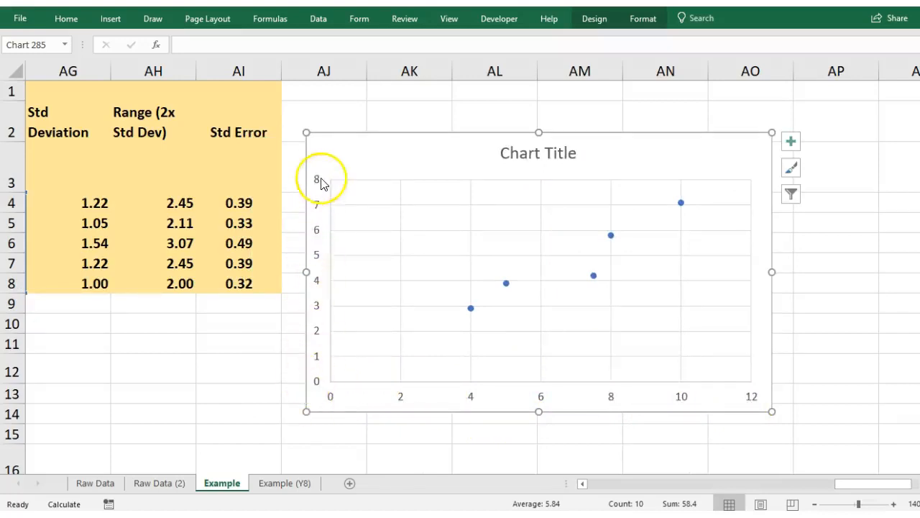
{"action": "mouse_move", "coordinate": [325, 193]}
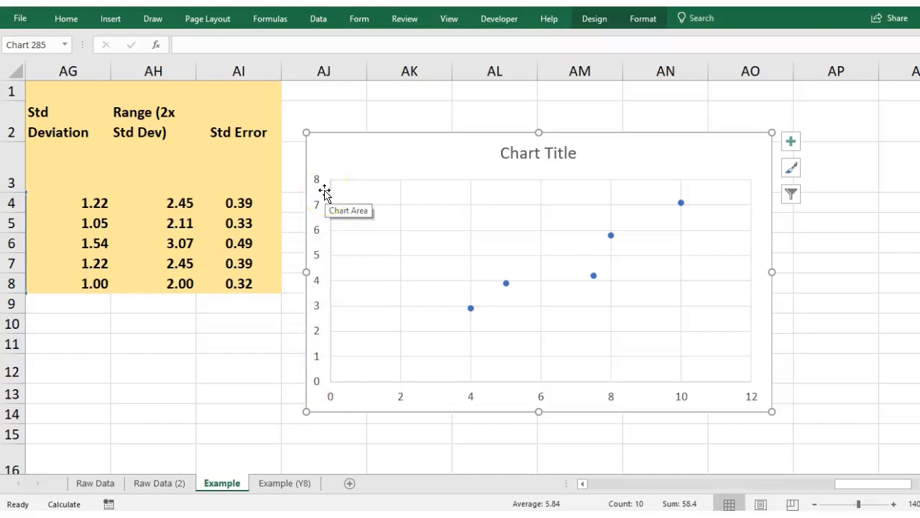
{"action": "mouse_move", "coordinate": [483, 155]}
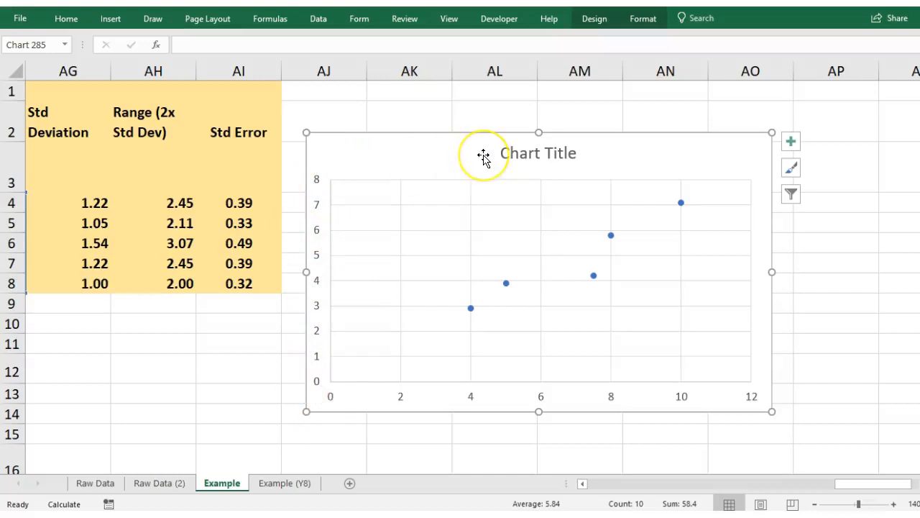
{"action": "mouse_move", "coordinate": [483, 156]}
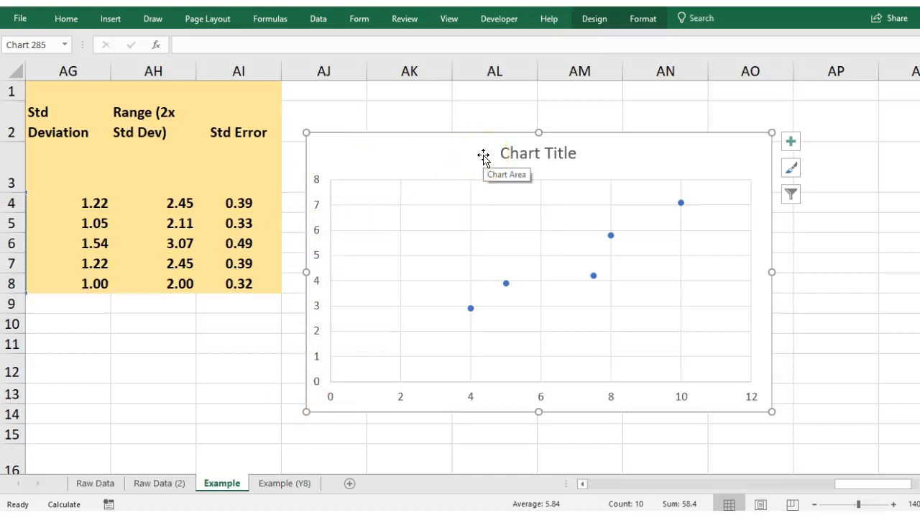
{"action": "mouse_move", "coordinate": [553, 154]}
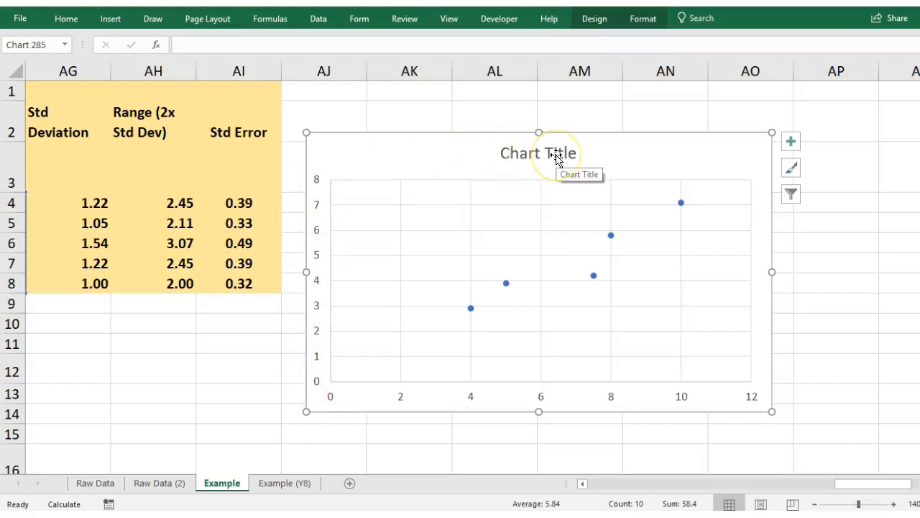
Title the chart 'Effectiveness of Detergent Vs Cost' and add axis titles Cost ($) and Change in Oil (mL).
{"action": "type", "text": "Effectiveness of Detergent Vs Cost"}
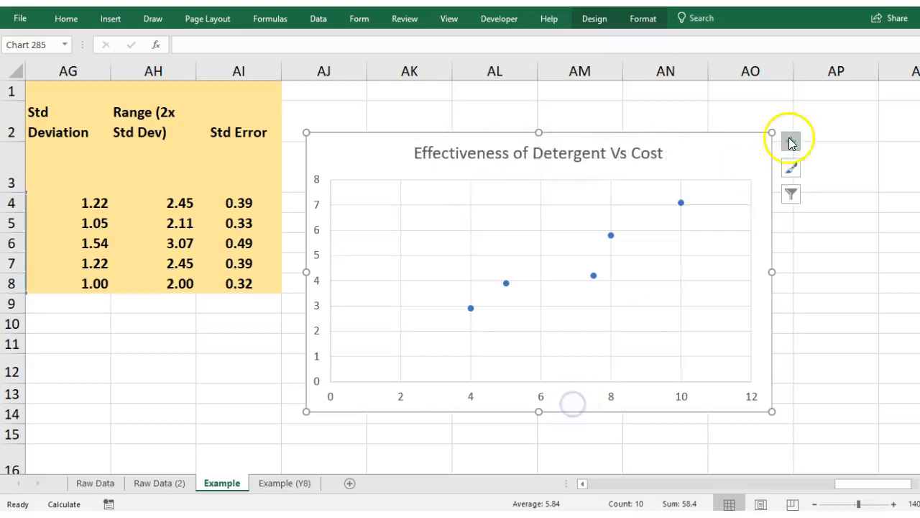
{"action": "mouse_move", "coordinate": [790, 141]}
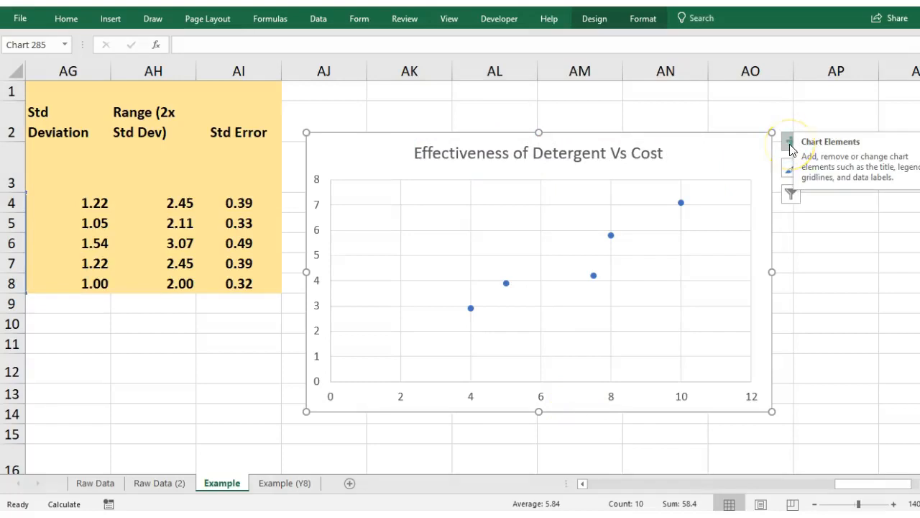
{"action": "left_click", "coordinate": [789, 141]}
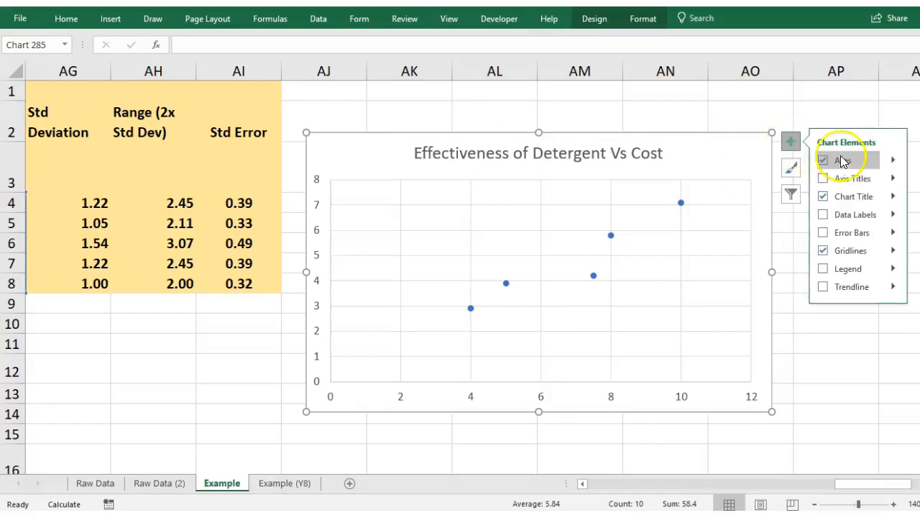
{"action": "left_click", "coordinate": [823, 178]}
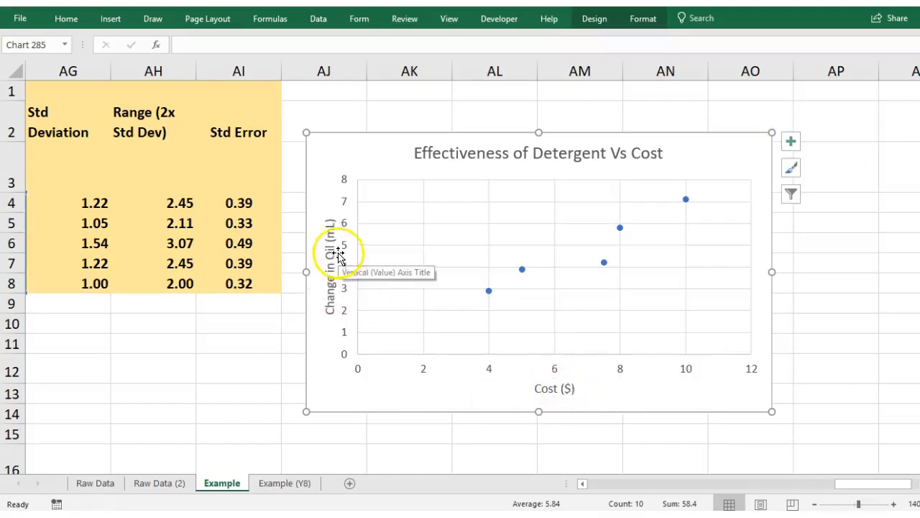
{"action": "mouse_move", "coordinate": [568, 385]}
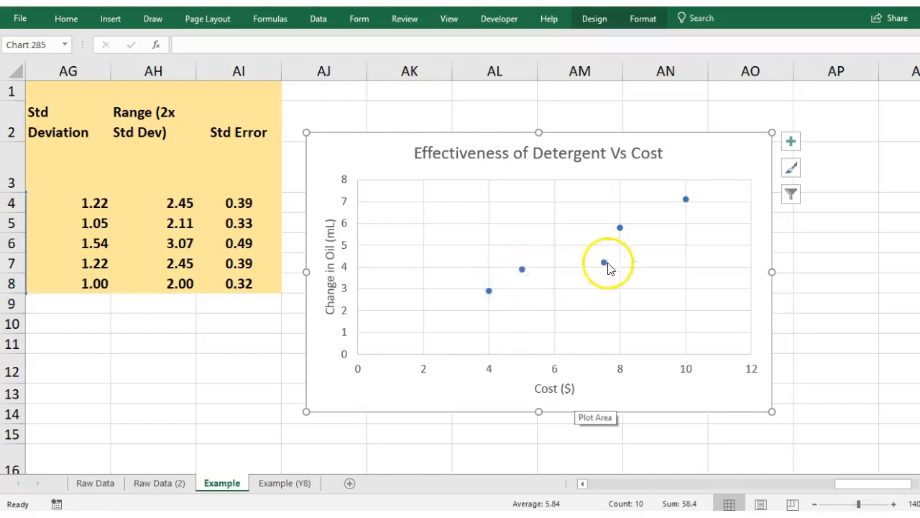
{"action": "mouse_move", "coordinate": [688, 199]}
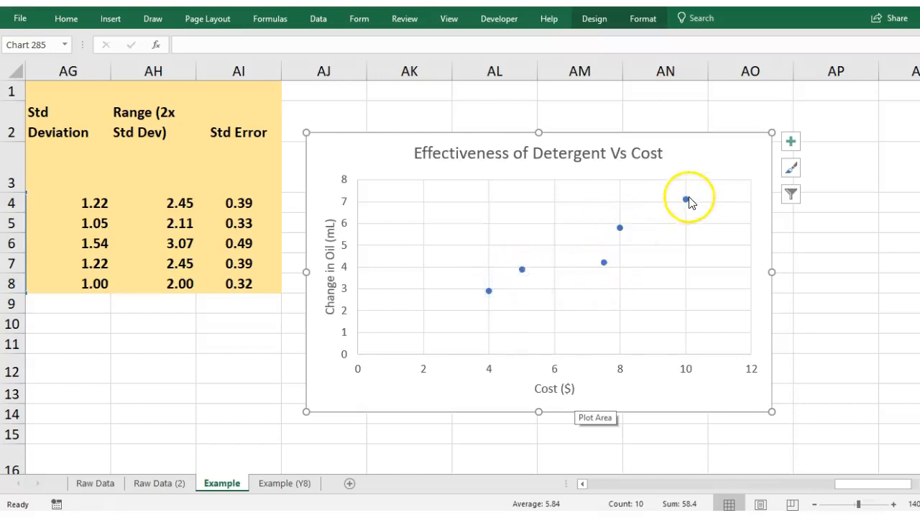
{"action": "mouse_move", "coordinate": [493, 292]}
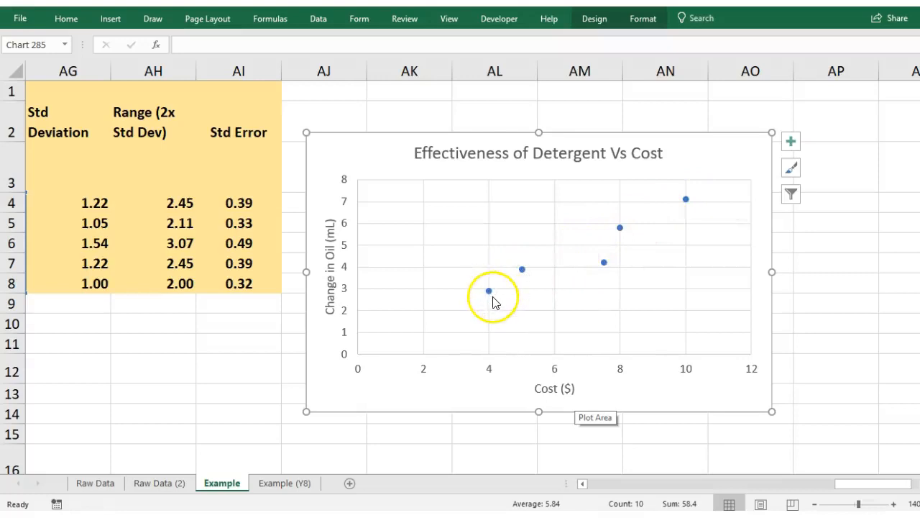
{"action": "mouse_move", "coordinate": [503, 272]}
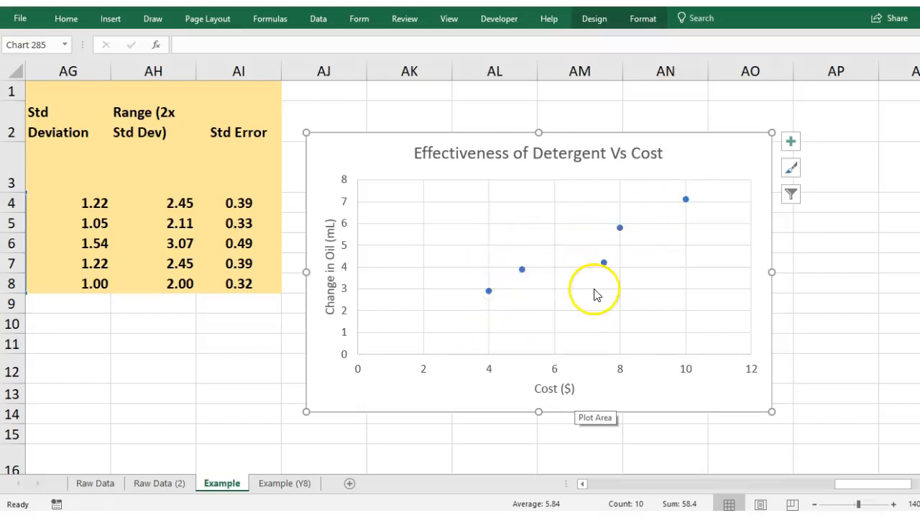
{"action": "mouse_move", "coordinate": [637, 248]}
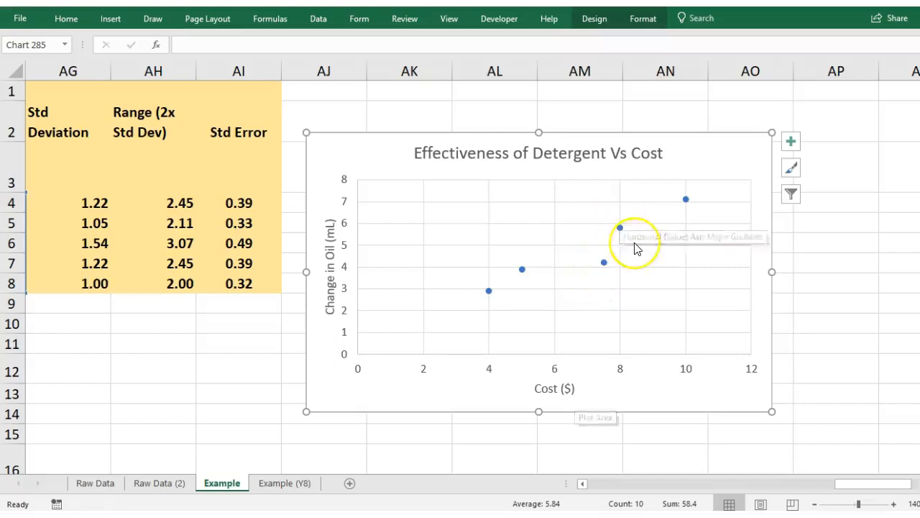
{"action": "mouse_move", "coordinate": [708, 169]}
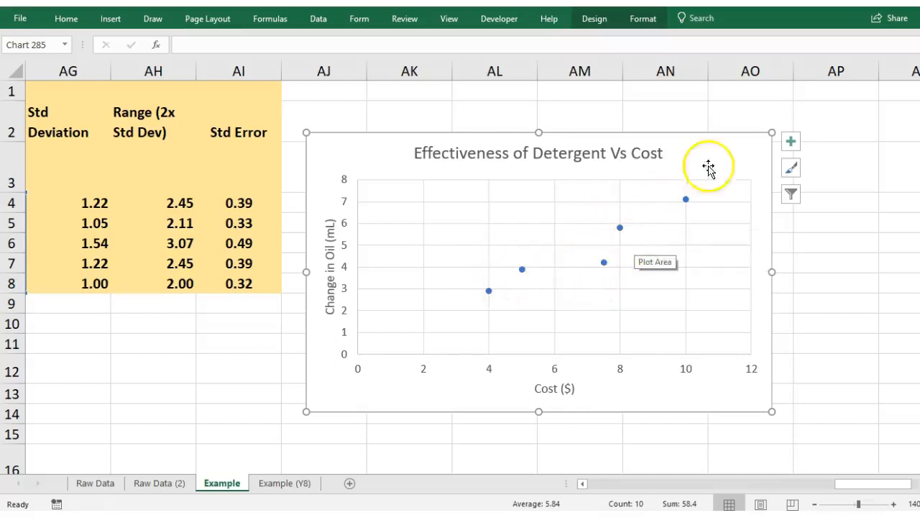
Turn on Error Bars from the Chart Elements list, then close the list.
{"action": "left_click", "coordinate": [791, 140]}
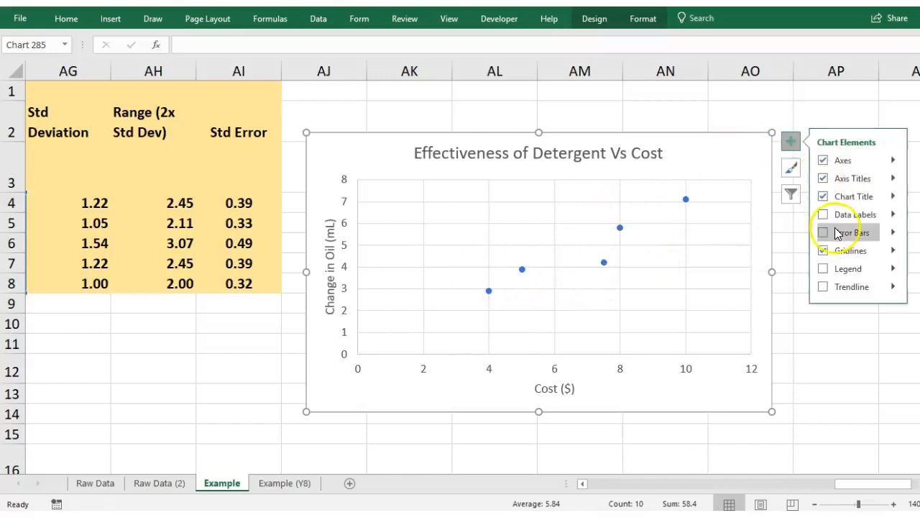
{"action": "left_click", "coordinate": [823, 231]}
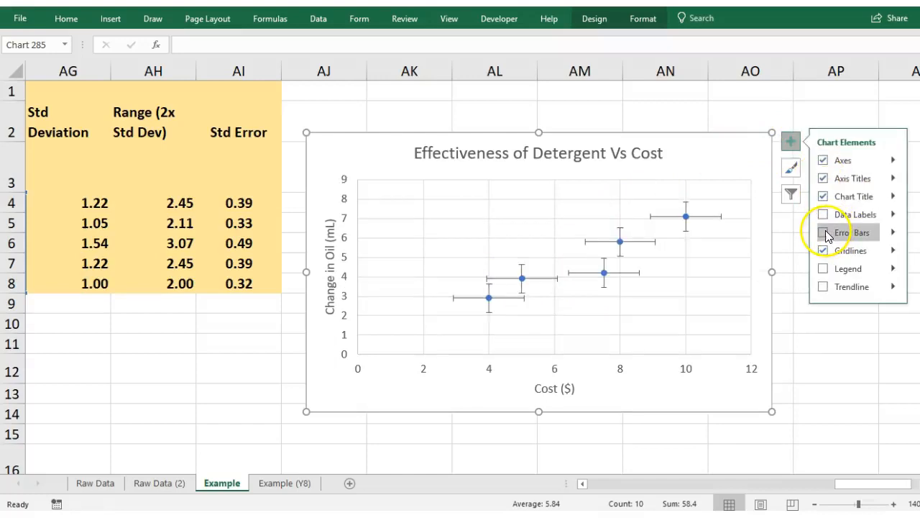
{"action": "left_click", "coordinate": [824, 232]}
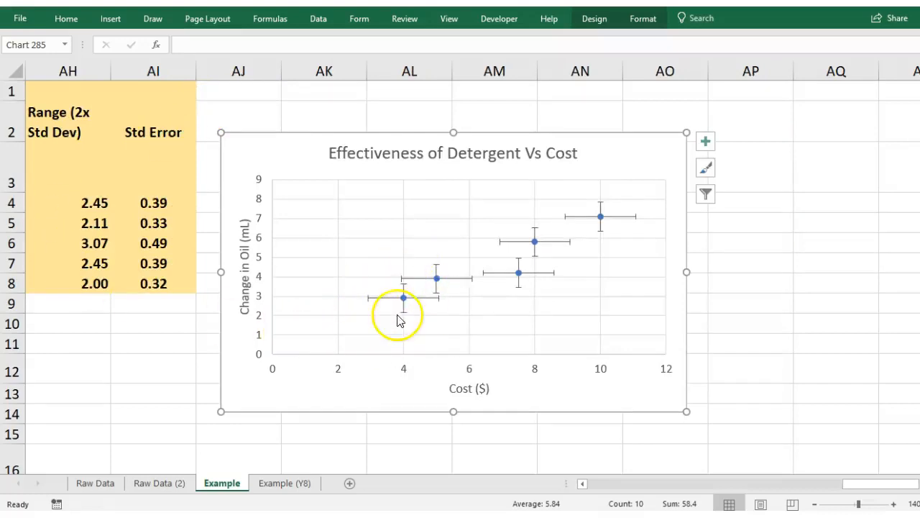
{"action": "mouse_move", "coordinate": [408, 312]}
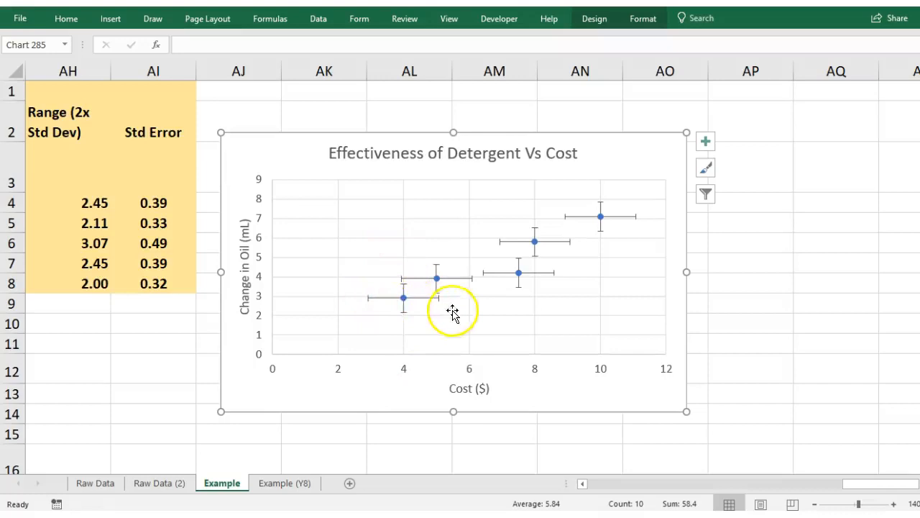
{"action": "mouse_move", "coordinate": [387, 304]}
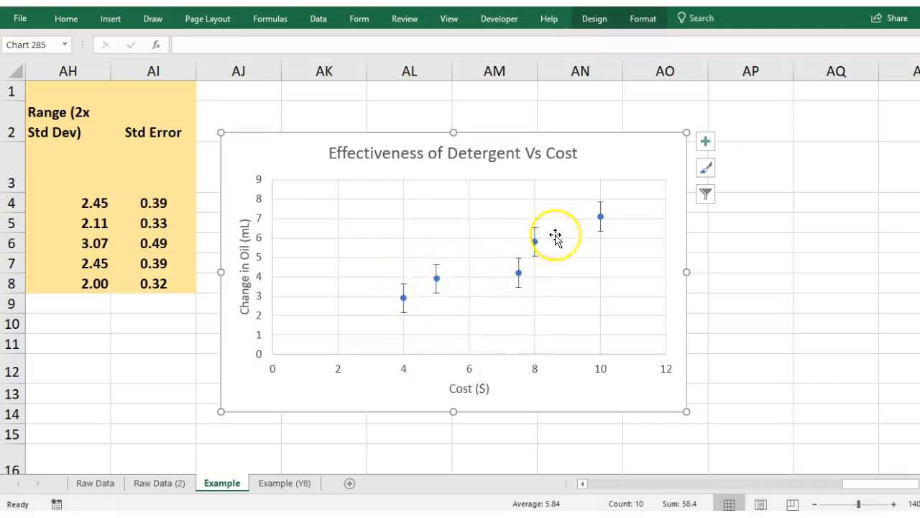
{"action": "mouse_move", "coordinate": [606, 259]}
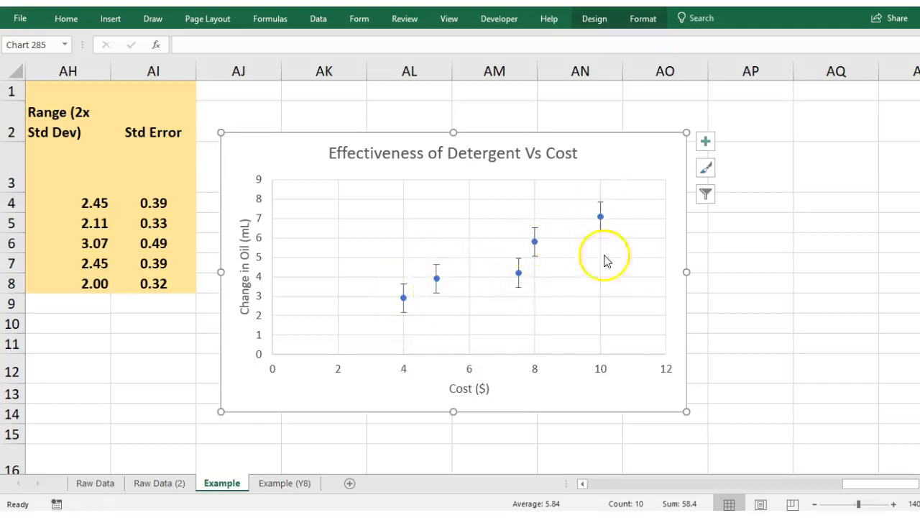
{"action": "mouse_move", "coordinate": [615, 281]}
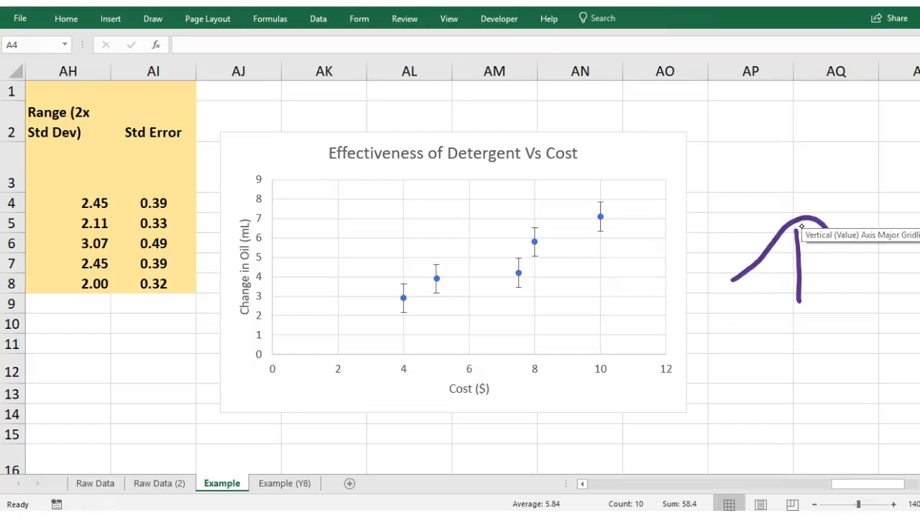
Select and delete the horizontal error bars from the chart's points.
{"action": "left_click_drag", "start_coordinate": [820, 230], "coordinate": [870, 257]}
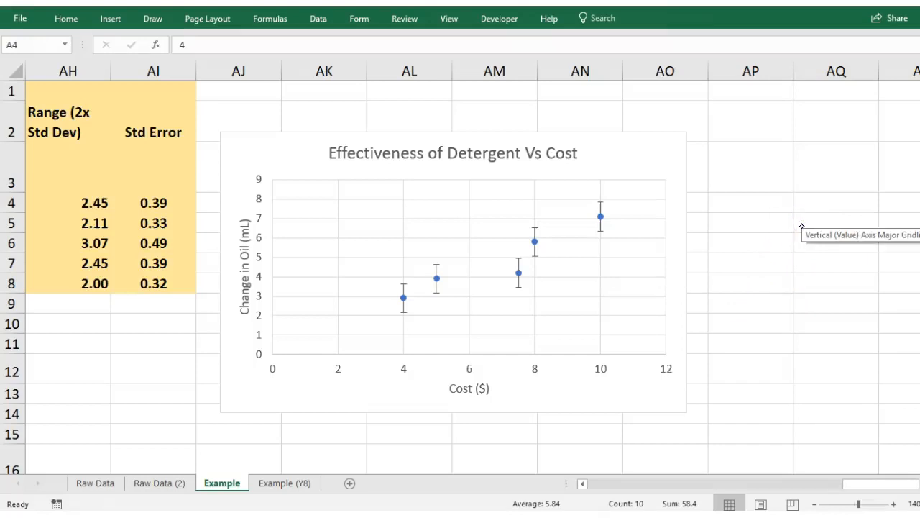
{"action": "mouse_move", "coordinate": [413, 320]}
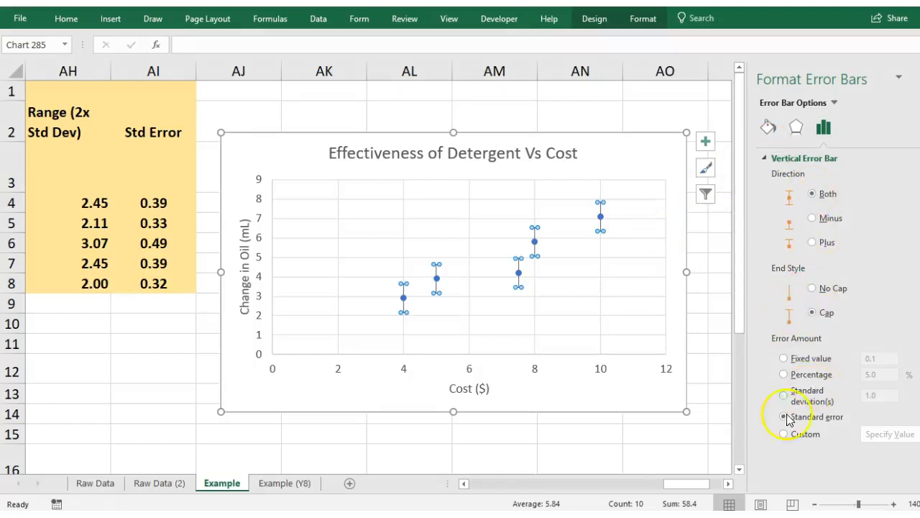
Set the vertical error bars to custom positive and negative values from Std Error cells AI4:AI8.
{"action": "left_click", "coordinate": [783, 417]}
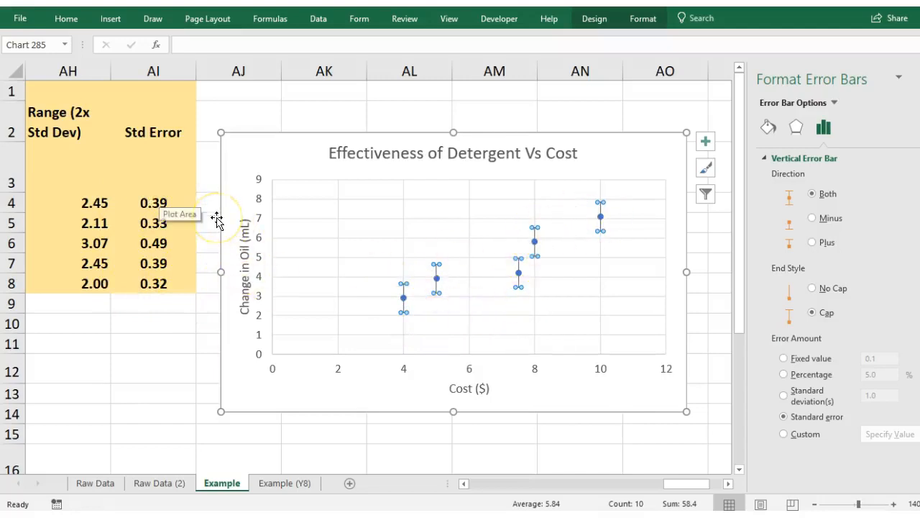
{"action": "mouse_move", "coordinate": [168, 290]}
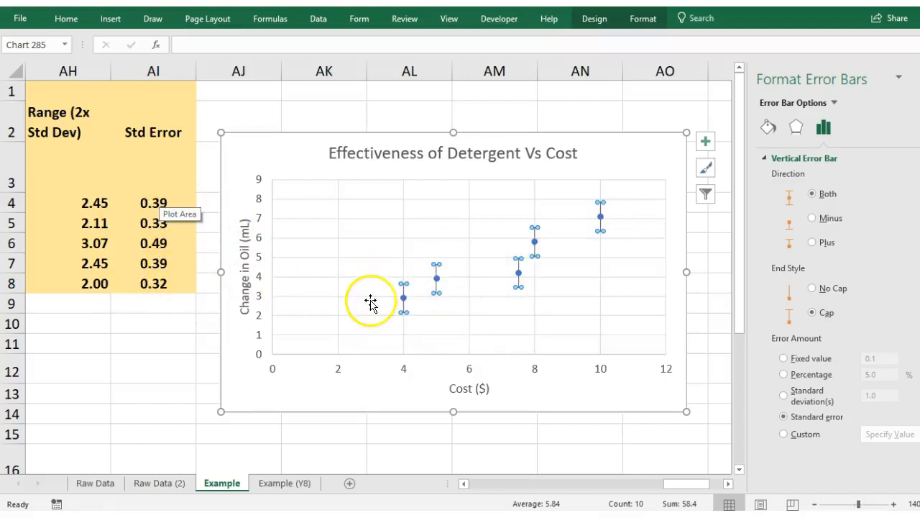
{"action": "mouse_move", "coordinate": [447, 281]}
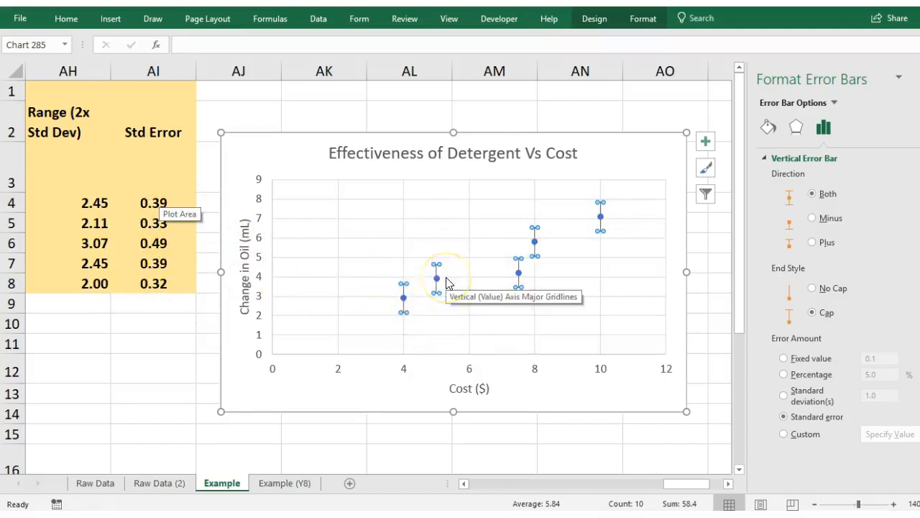
{"action": "mouse_move", "coordinate": [234, 259]}
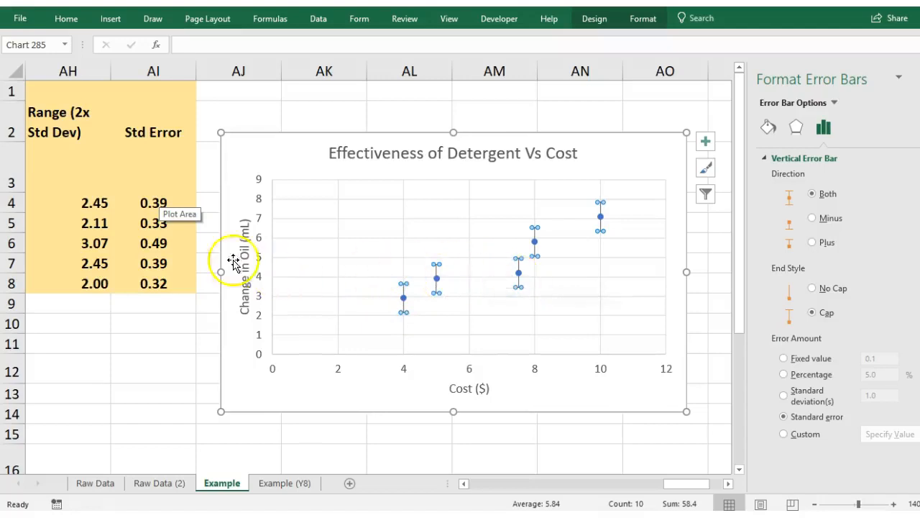
{"action": "mouse_move", "coordinate": [153, 285]}
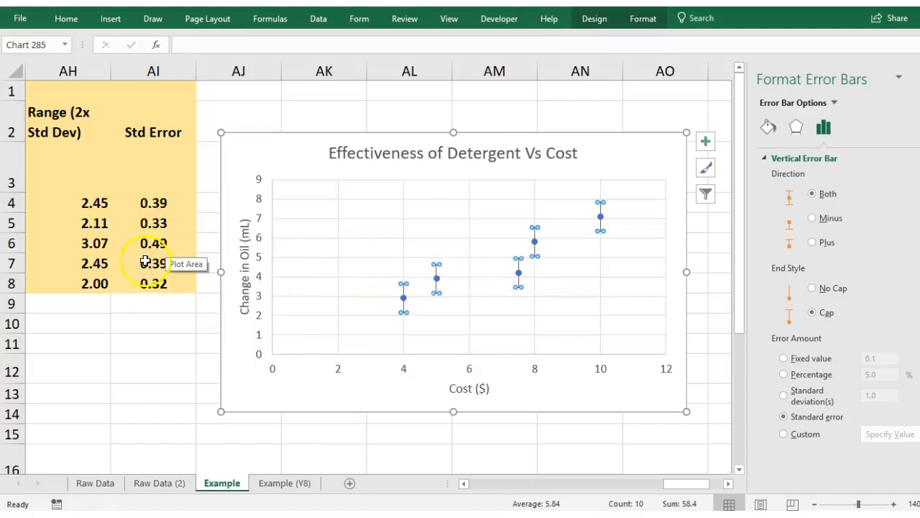
{"action": "mouse_move", "coordinate": [744, 434]}
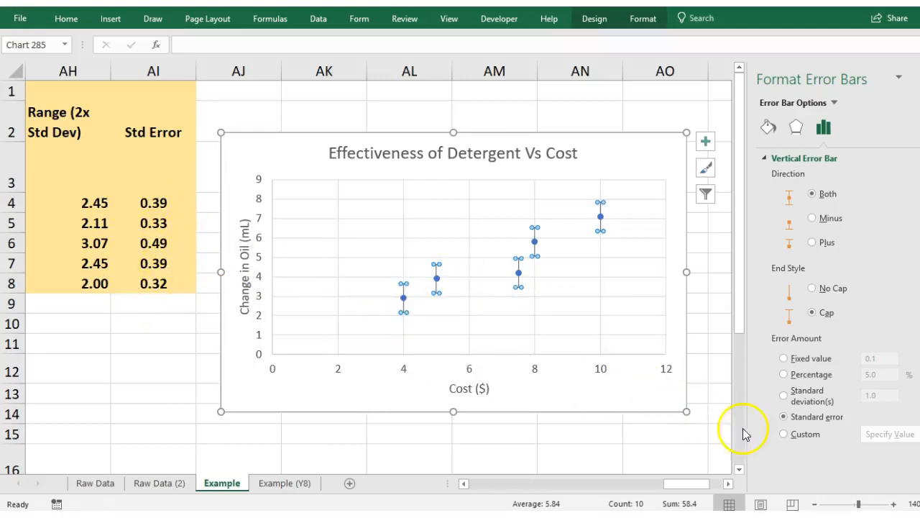
{"action": "left_click", "coordinate": [784, 434]}
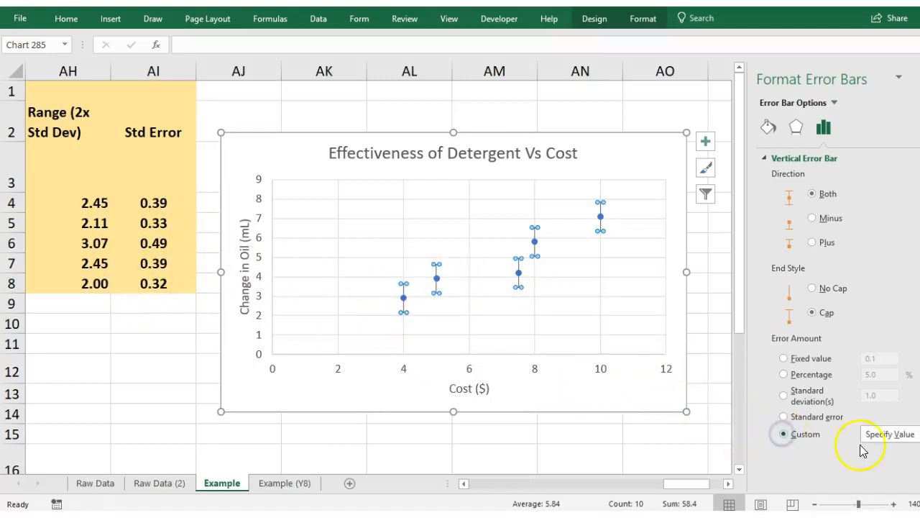
{"action": "left_click", "coordinate": [889, 434]}
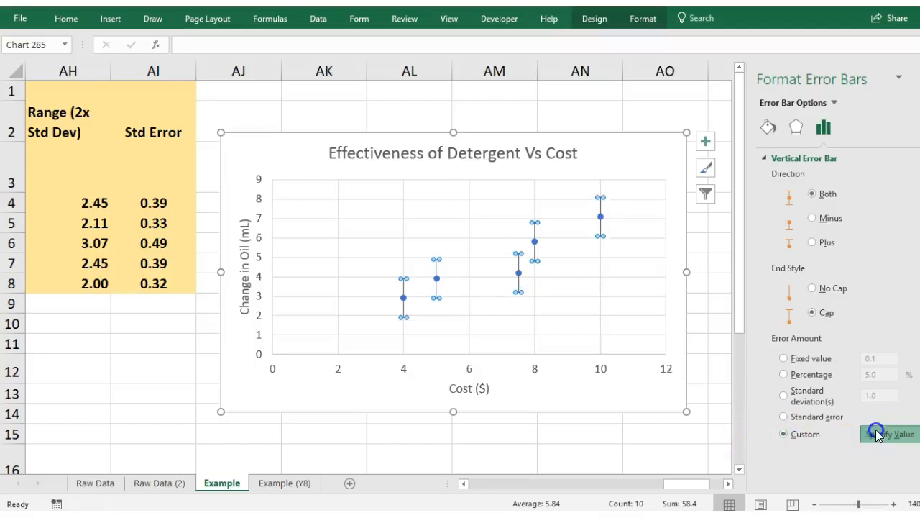
{"action": "left_click", "coordinate": [890, 434]}
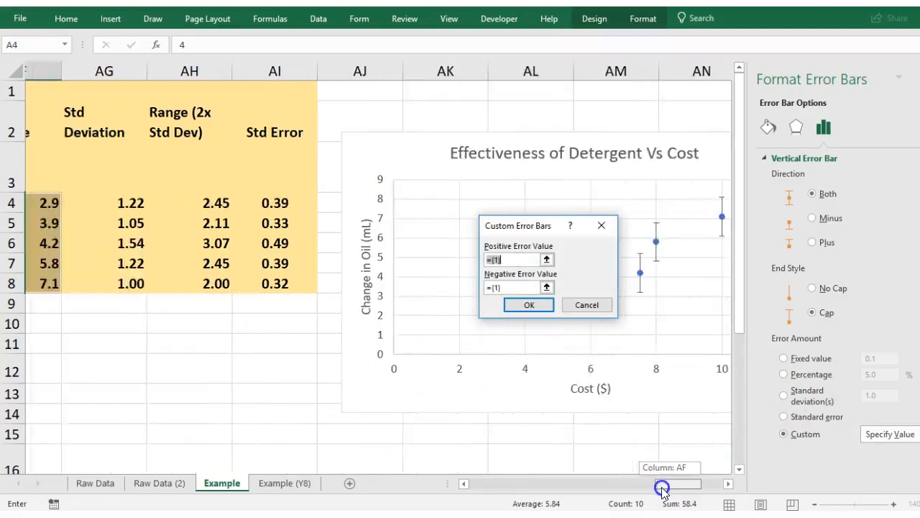
{"action": "scroll", "scroll_direction": "right", "scroll_amount": 3}
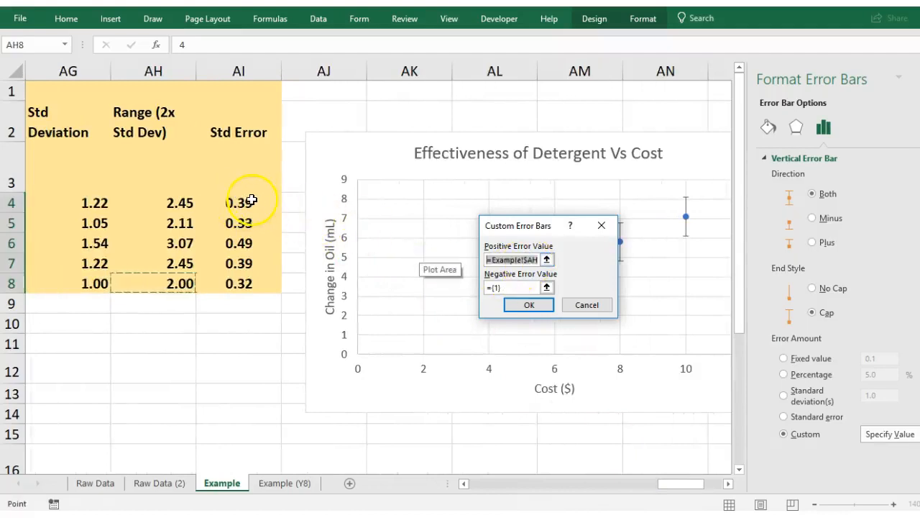
{"action": "left_click", "coordinate": [238, 202]}
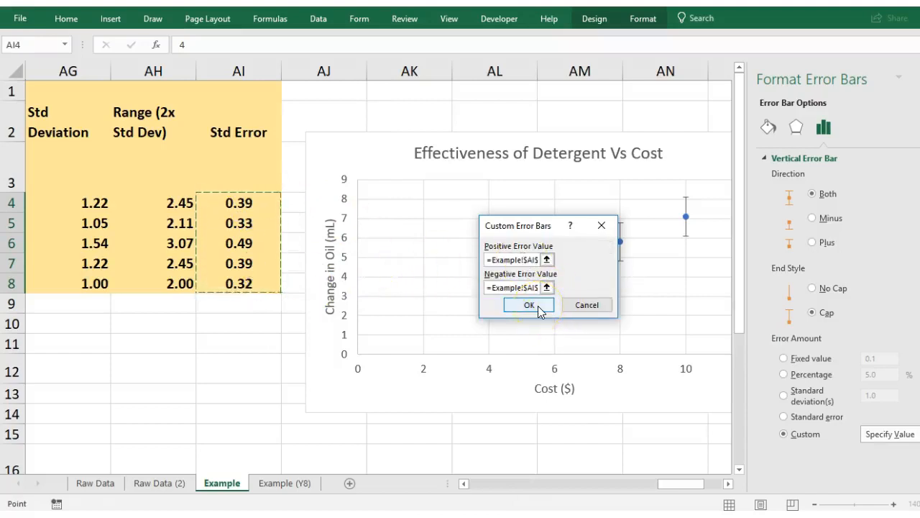
{"action": "left_click", "coordinate": [529, 304]}
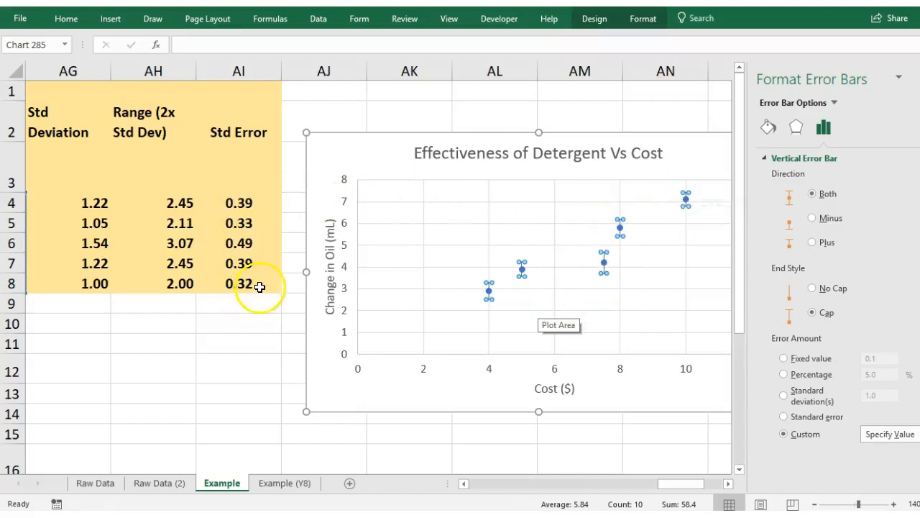
{"action": "mouse_move", "coordinate": [565, 341]}
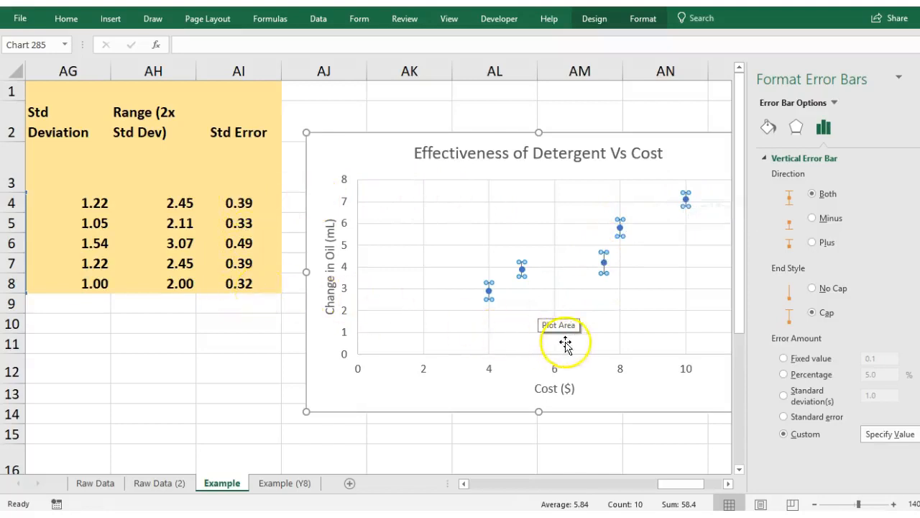
{"action": "left_click", "coordinate": [539, 342]}
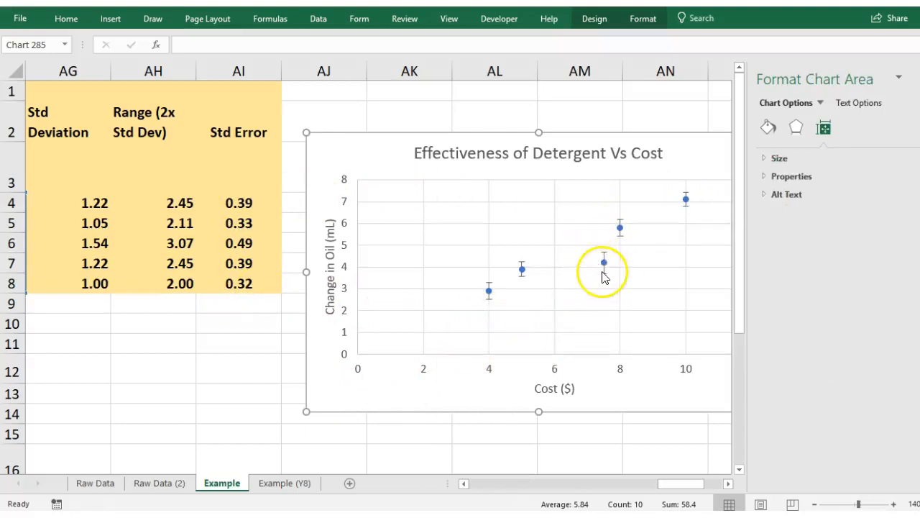
{"action": "mouse_move", "coordinate": [604, 314]}
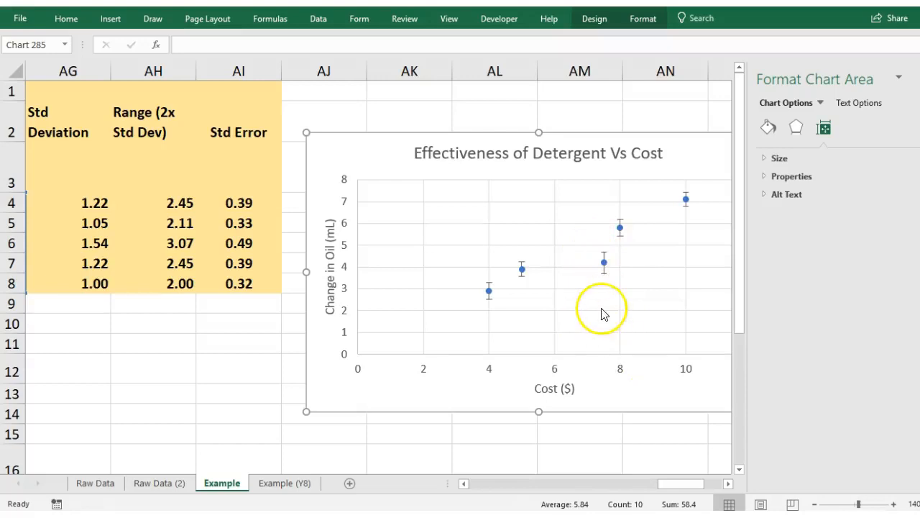
{"action": "mouse_move", "coordinate": [604, 257]}
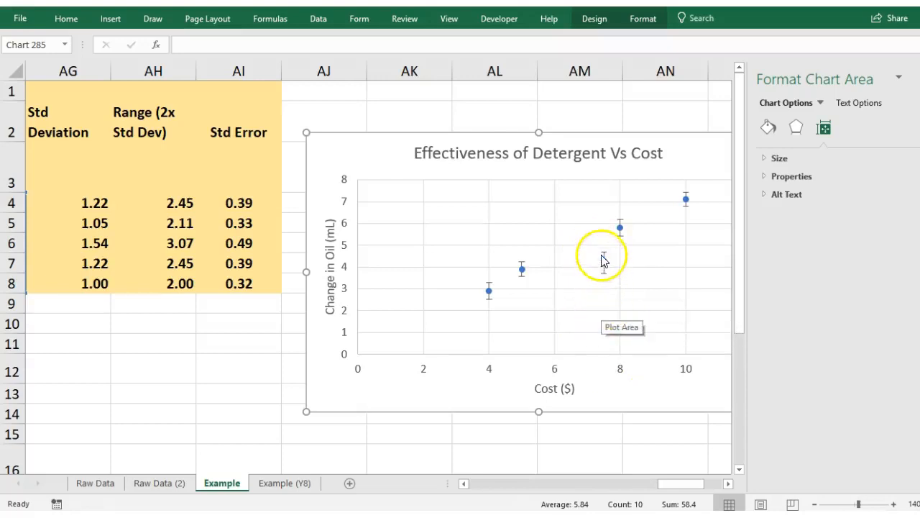
{"action": "mouse_move", "coordinate": [637, 217]}
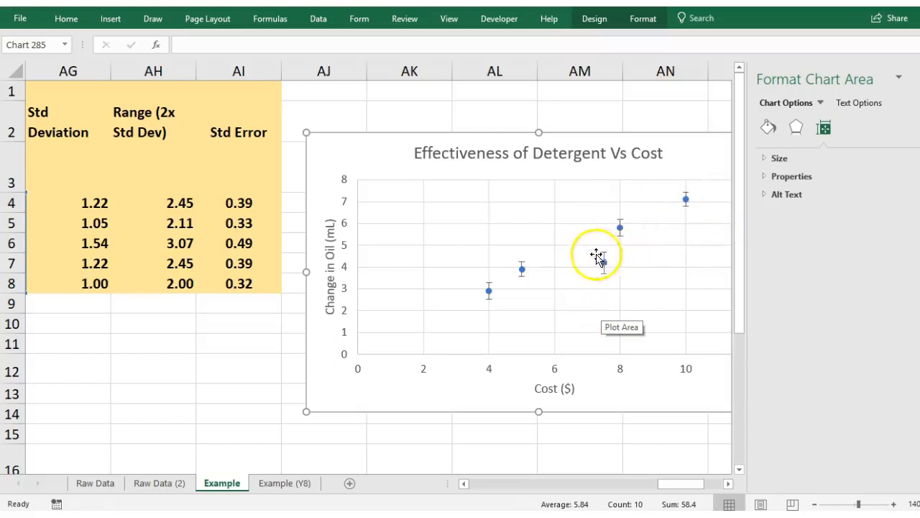
{"action": "mouse_move", "coordinate": [606, 266]}
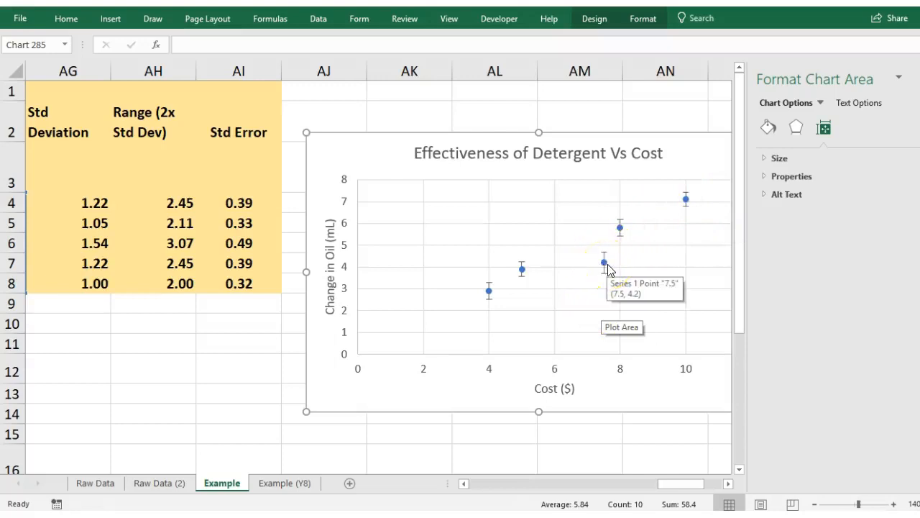
{"action": "mouse_move", "coordinate": [687, 199]}
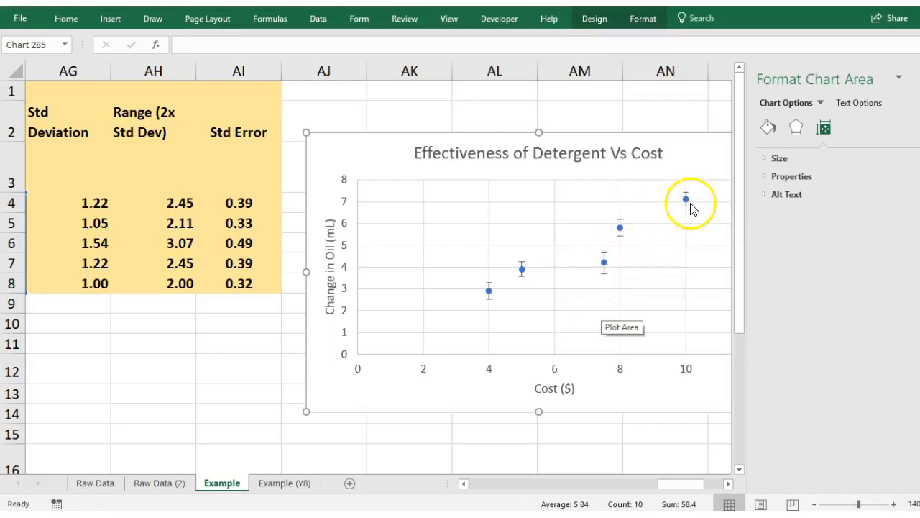
{"action": "mouse_move", "coordinate": [687, 199]}
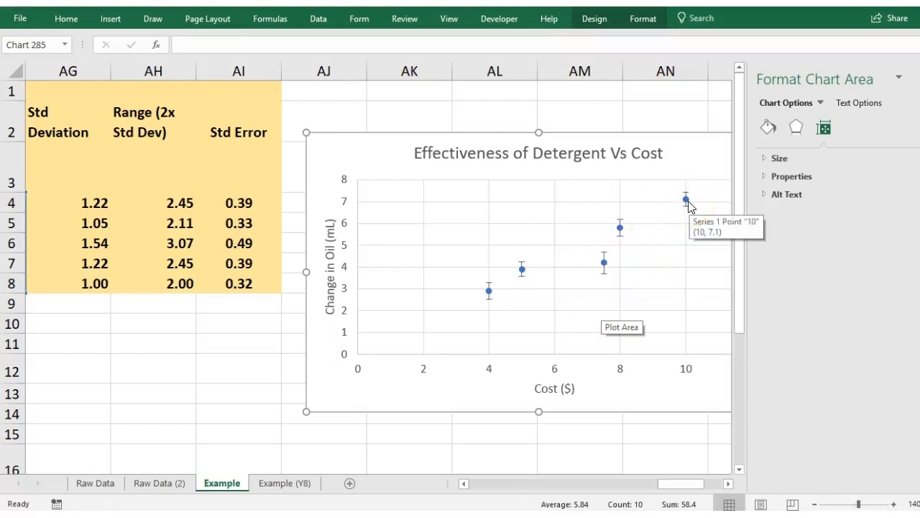
{"action": "mouse_move", "coordinate": [442, 300]}
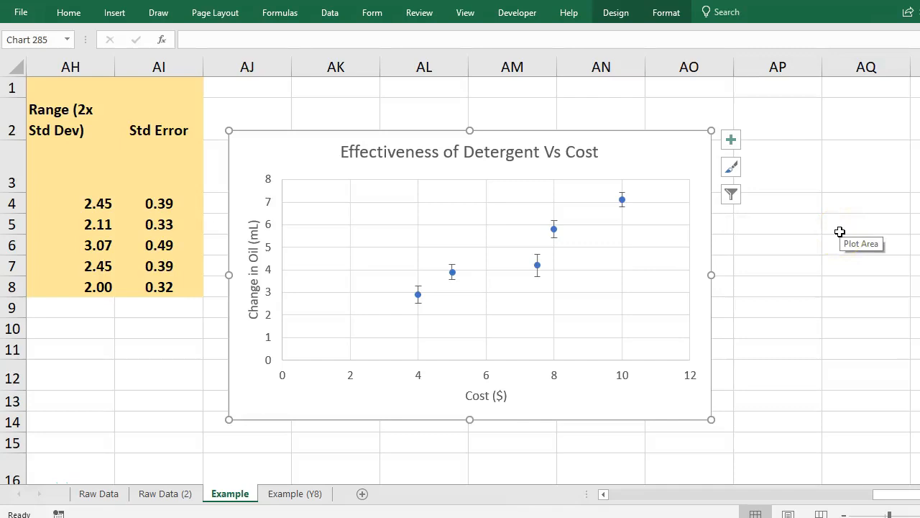
{"action": "mouse_move", "coordinate": [731, 194]}
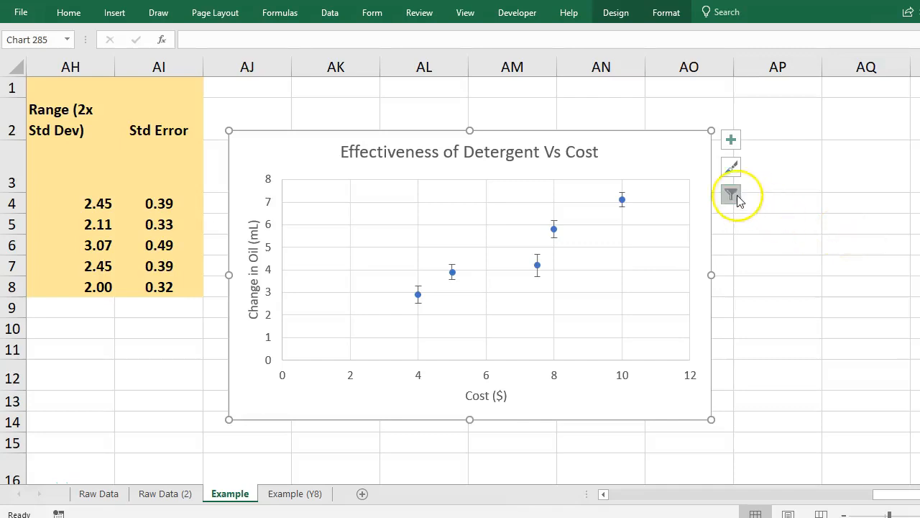
{"action": "mouse_move", "coordinate": [731, 194]}
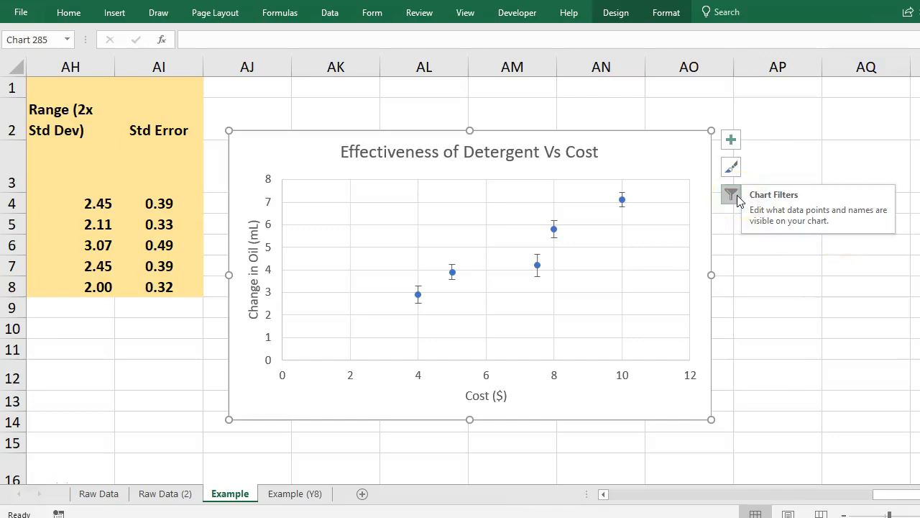
{"action": "left_click", "coordinate": [731, 194]}
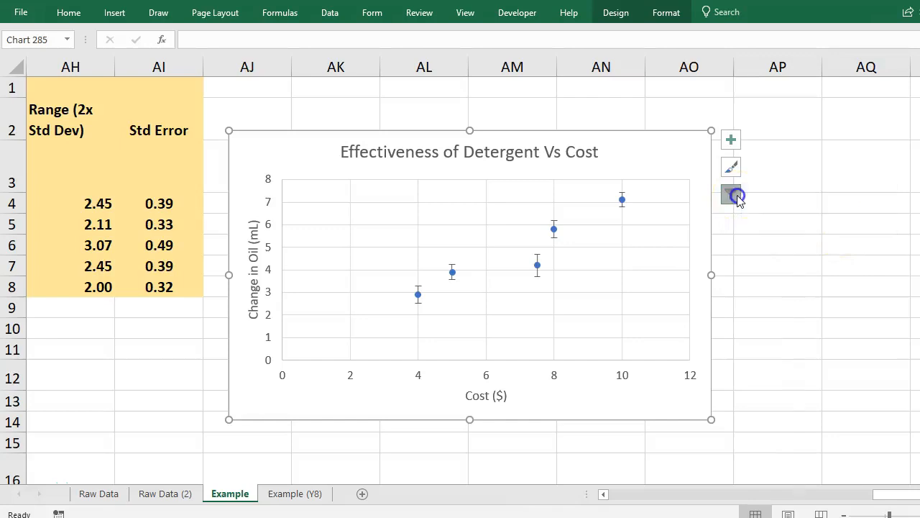
{"action": "left_click", "coordinate": [731, 195]}
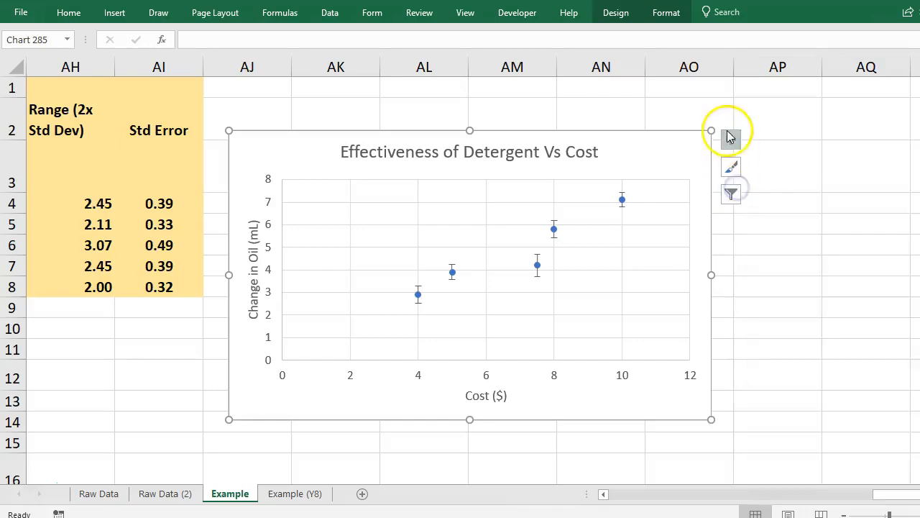
Add a linear Trendline to the scatter chart from Chart Elements.
{"action": "left_click", "coordinate": [731, 139]}
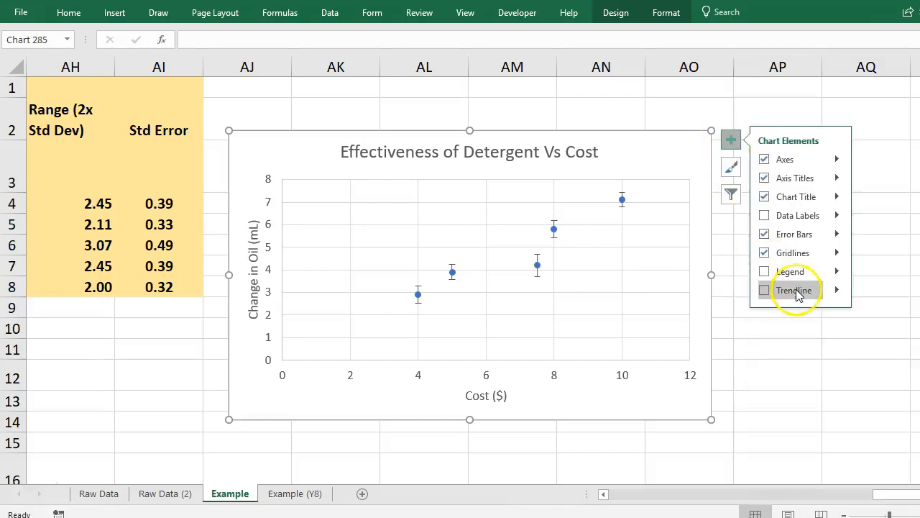
{"action": "left_click", "coordinate": [764, 290]}
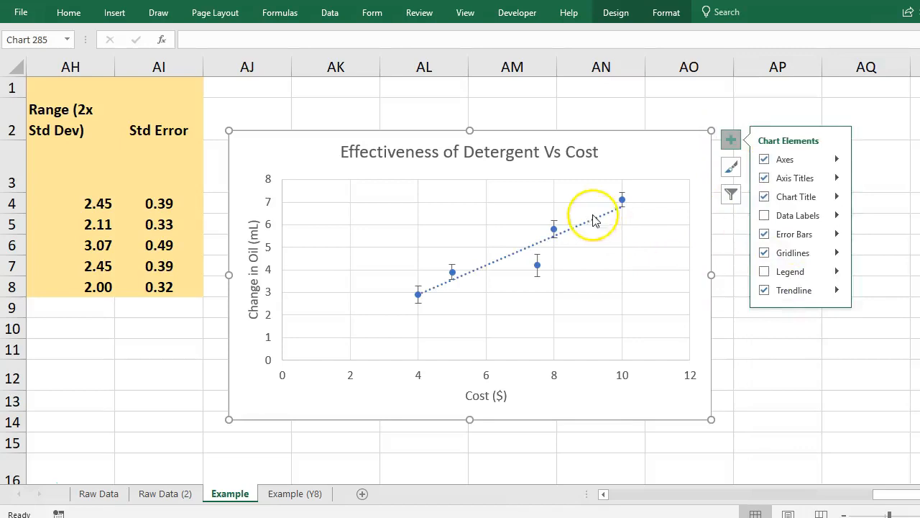
{"action": "mouse_move", "coordinate": [543, 280]}
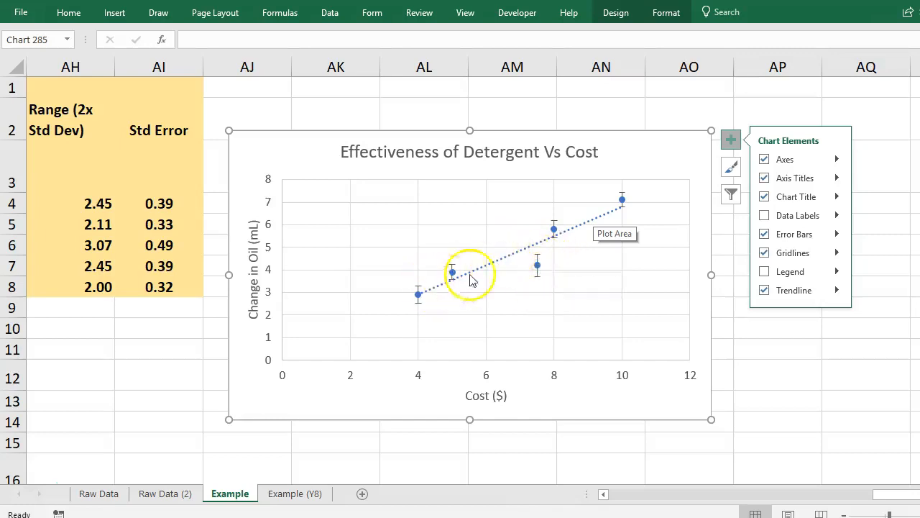
{"action": "mouse_move", "coordinate": [623, 199]}
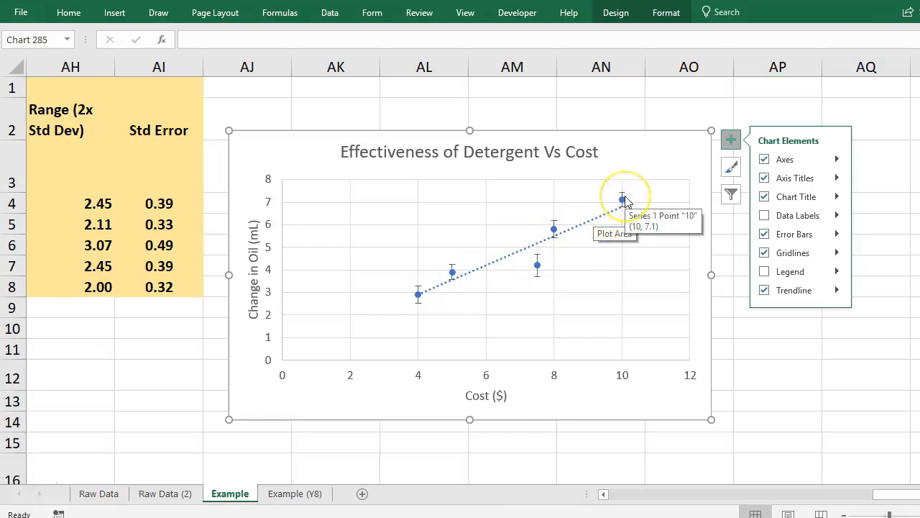
{"action": "mouse_move", "coordinate": [495, 254]}
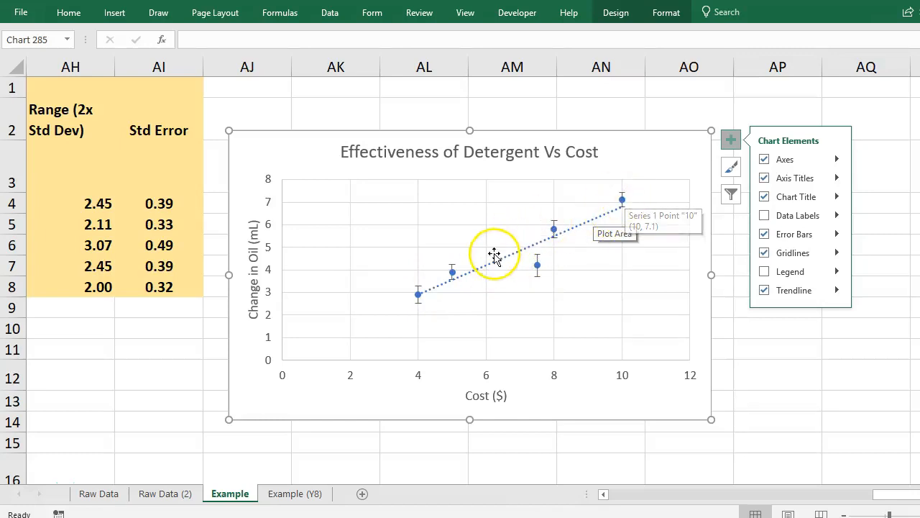
{"action": "mouse_move", "coordinate": [597, 332]}
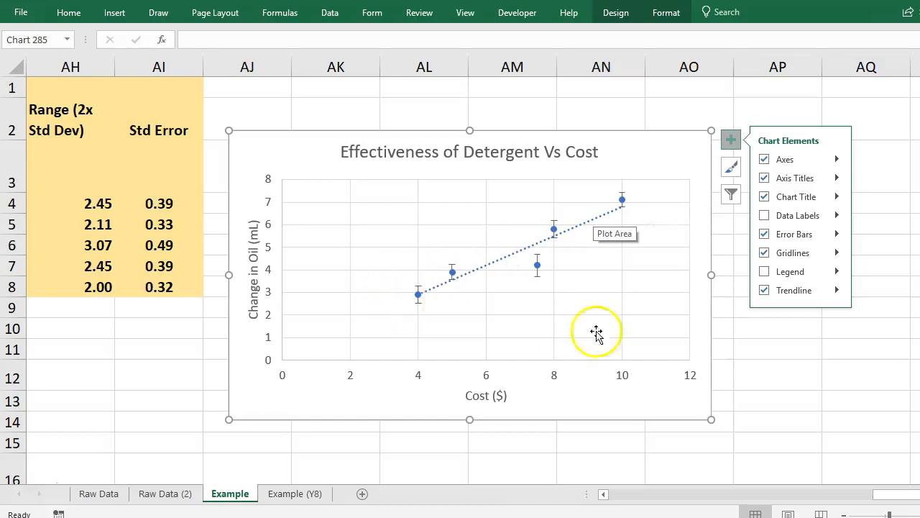
{"action": "mouse_move", "coordinate": [241, 229]}
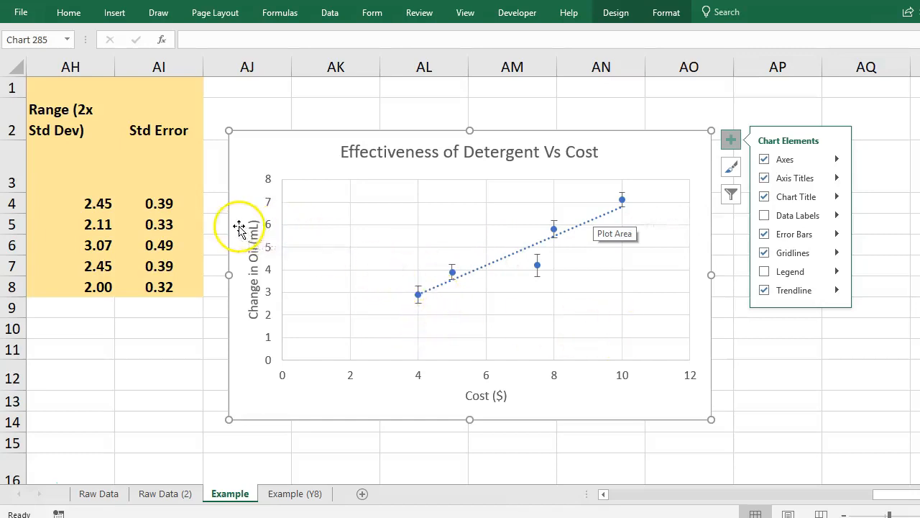
{"action": "mouse_move", "coordinate": [233, 229]}
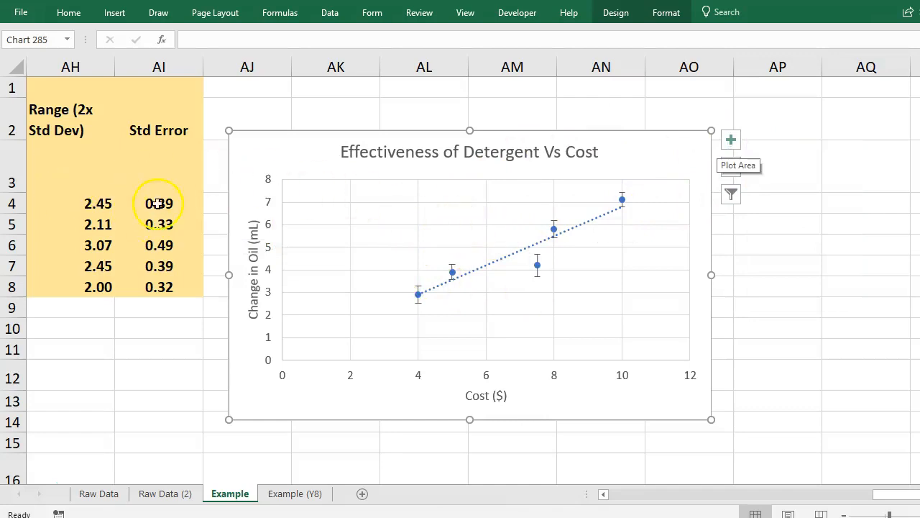
{"action": "mouse_move", "coordinate": [482, 238]}
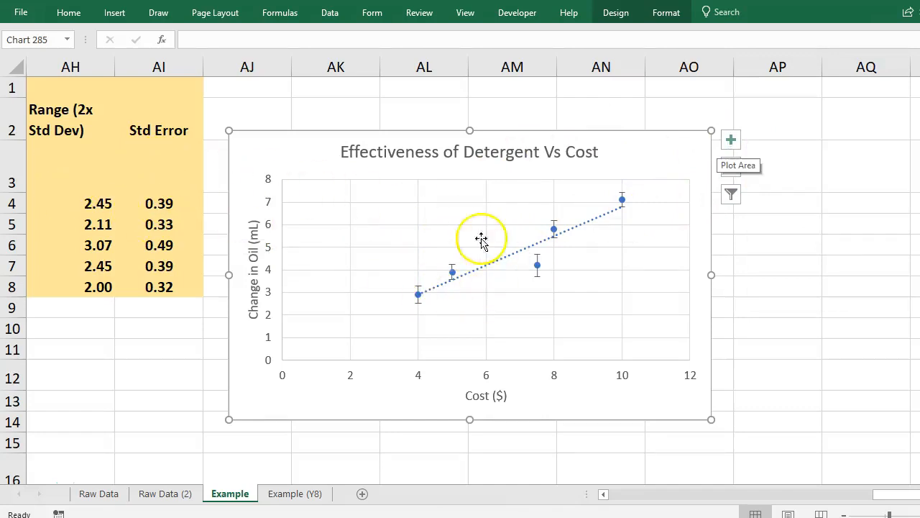
{"action": "mouse_move", "coordinate": [421, 298]}
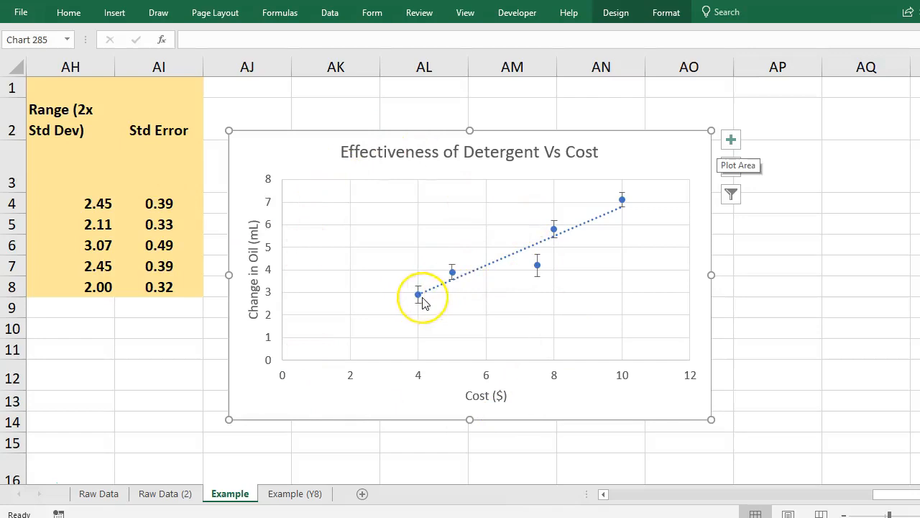
{"action": "mouse_move", "coordinate": [617, 232]}
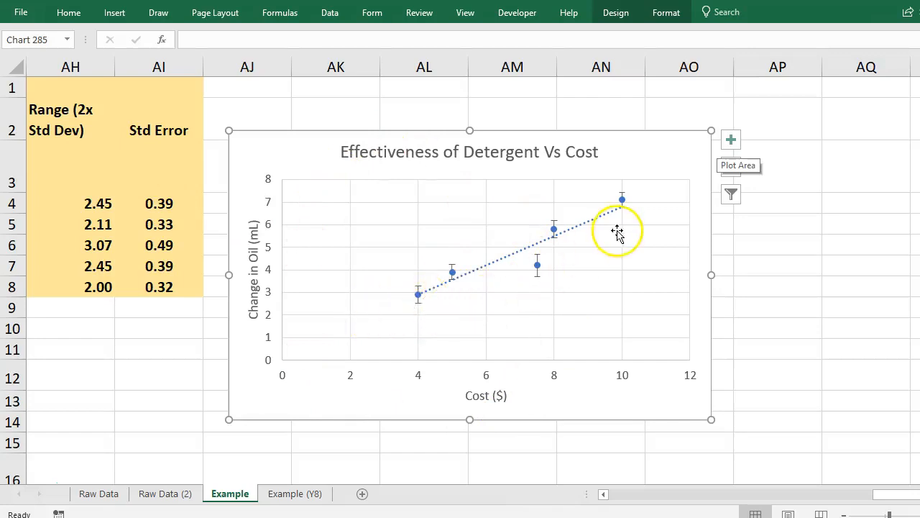
{"action": "mouse_move", "coordinate": [617, 232]}
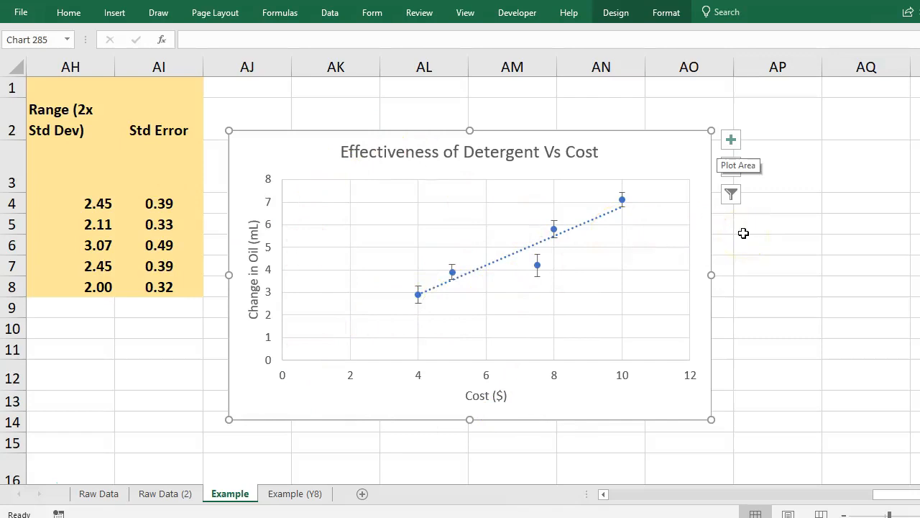
{"action": "mouse_move", "coordinate": [49, 479]}
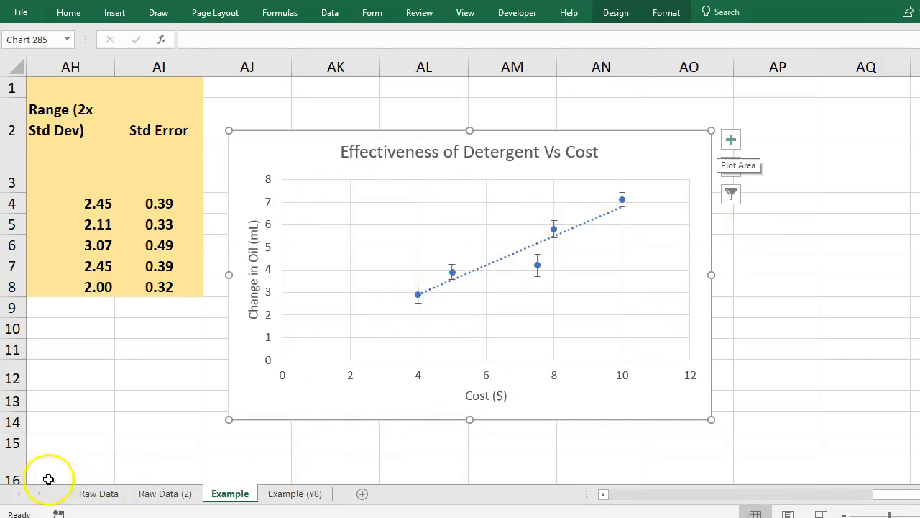